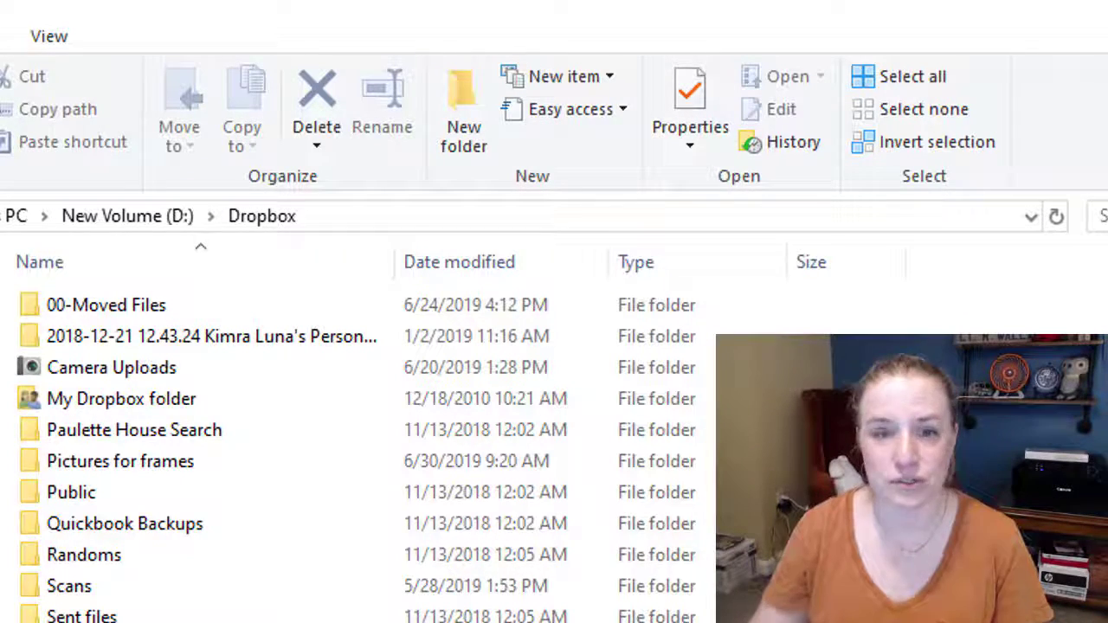
- Attempt to delete the 00-Moved Files folder, then abandon it when administrator permission fails
left_click(106, 305)
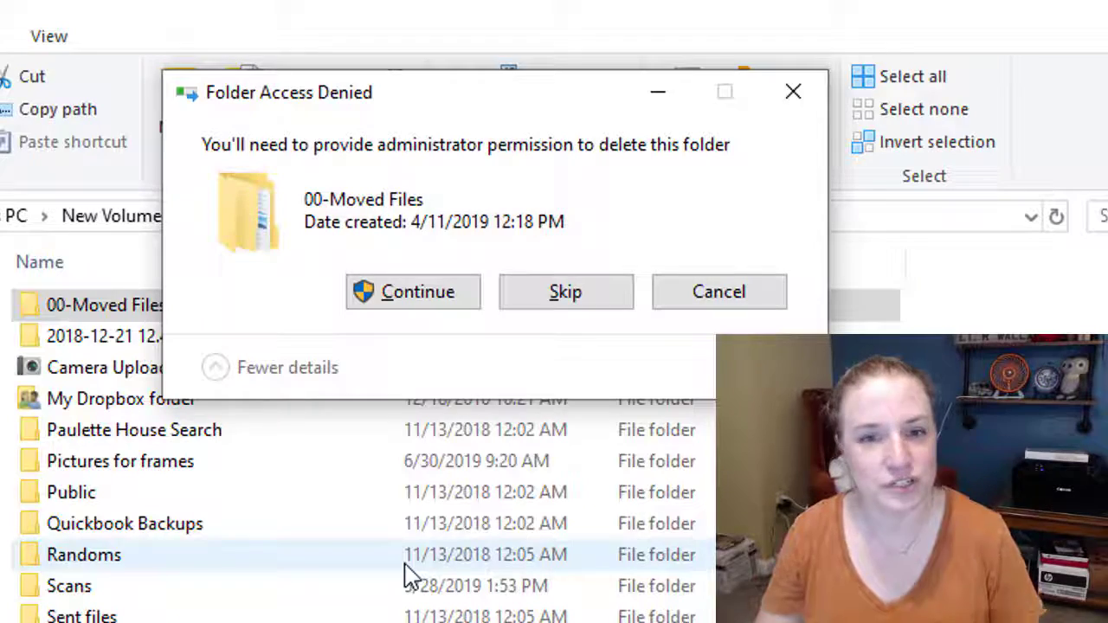
left_click(412, 291)
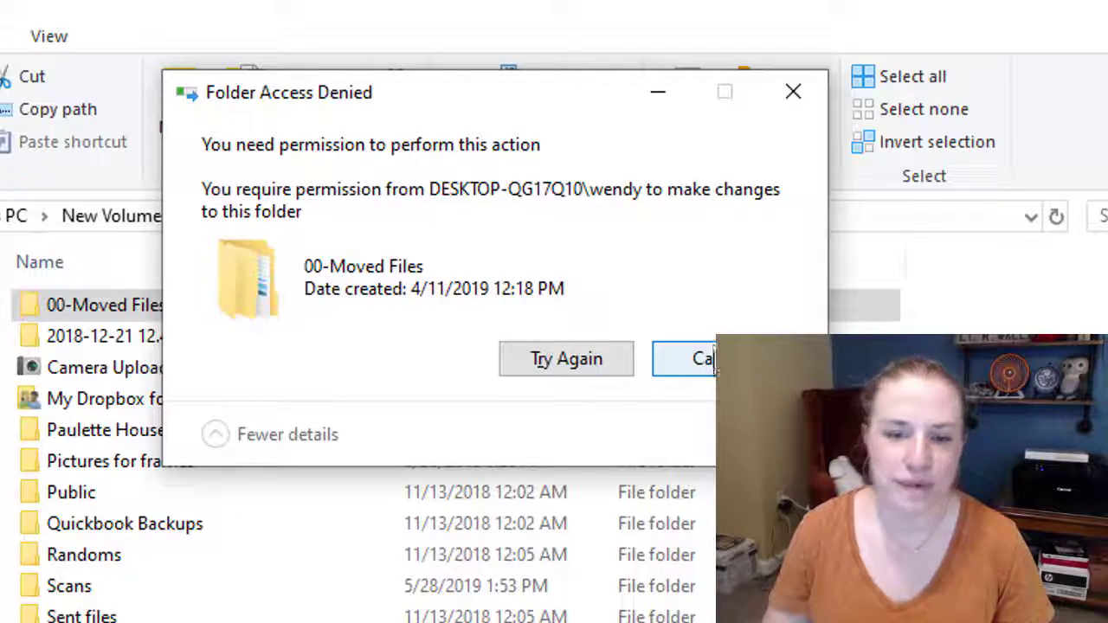
left_click(701, 358)
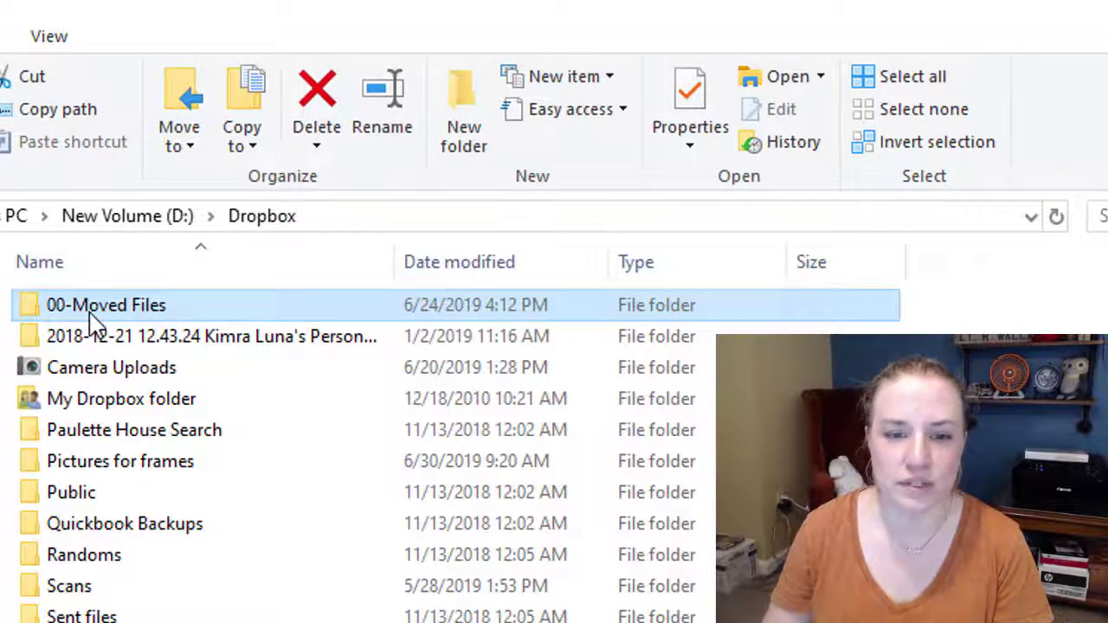
- Inspect the 00-Moved Files folder's Security permissions and close Properties without changes
right_click(105, 305)
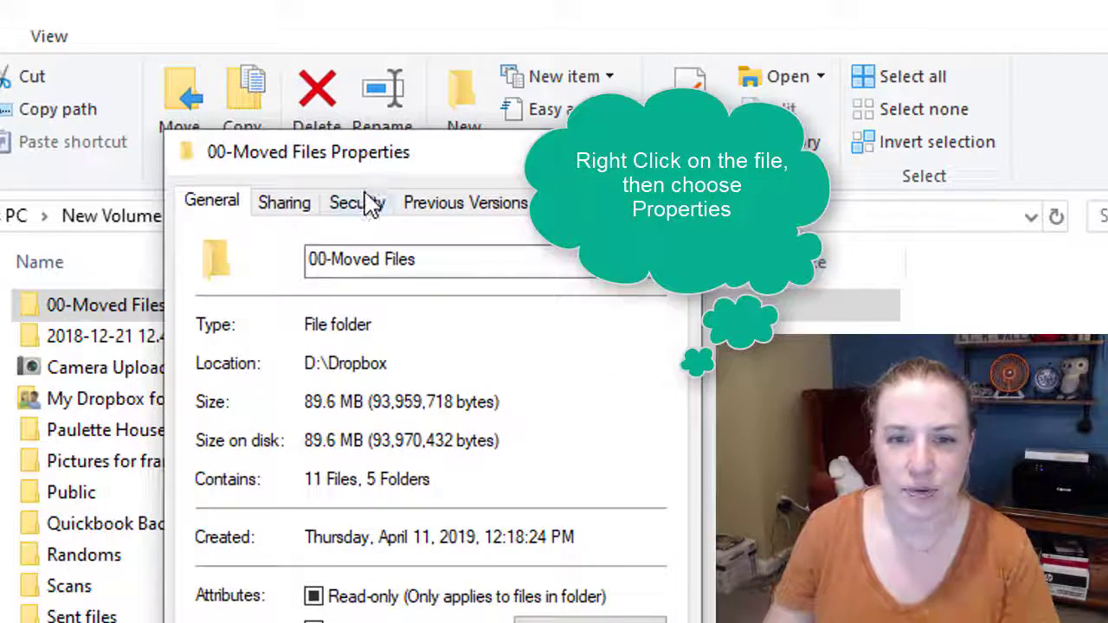
left_click(357, 203)
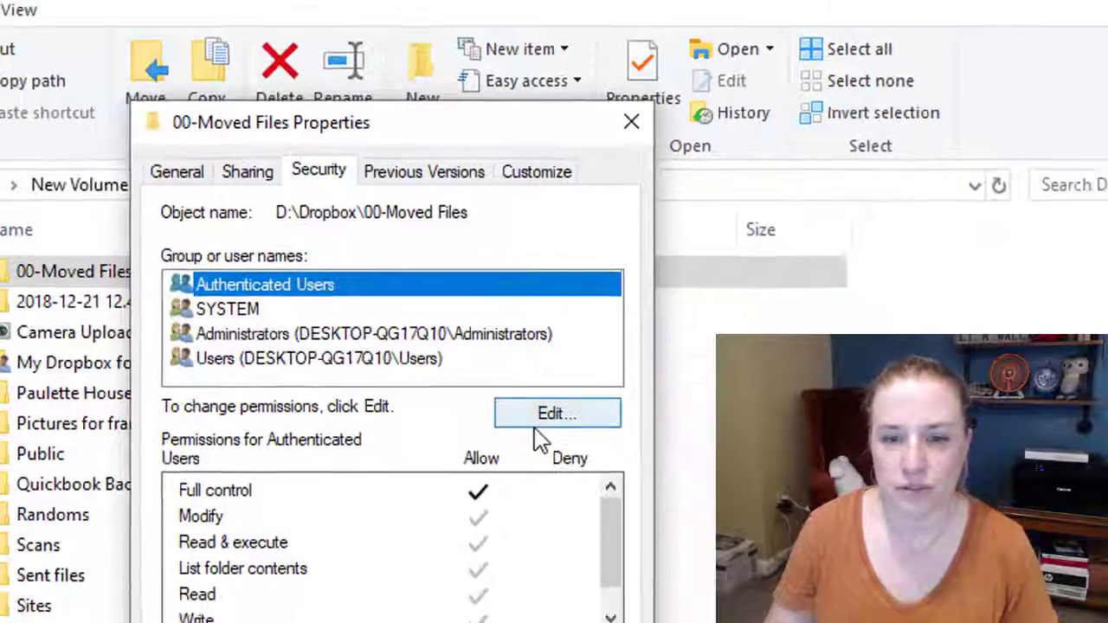
left_click(557, 412)
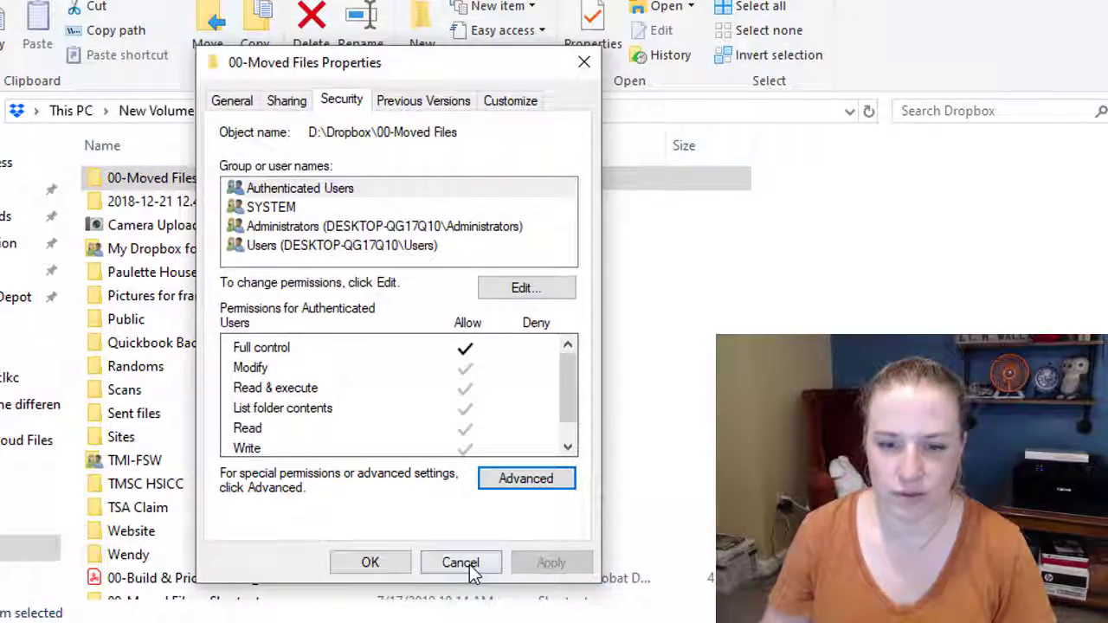
left_click(461, 563)
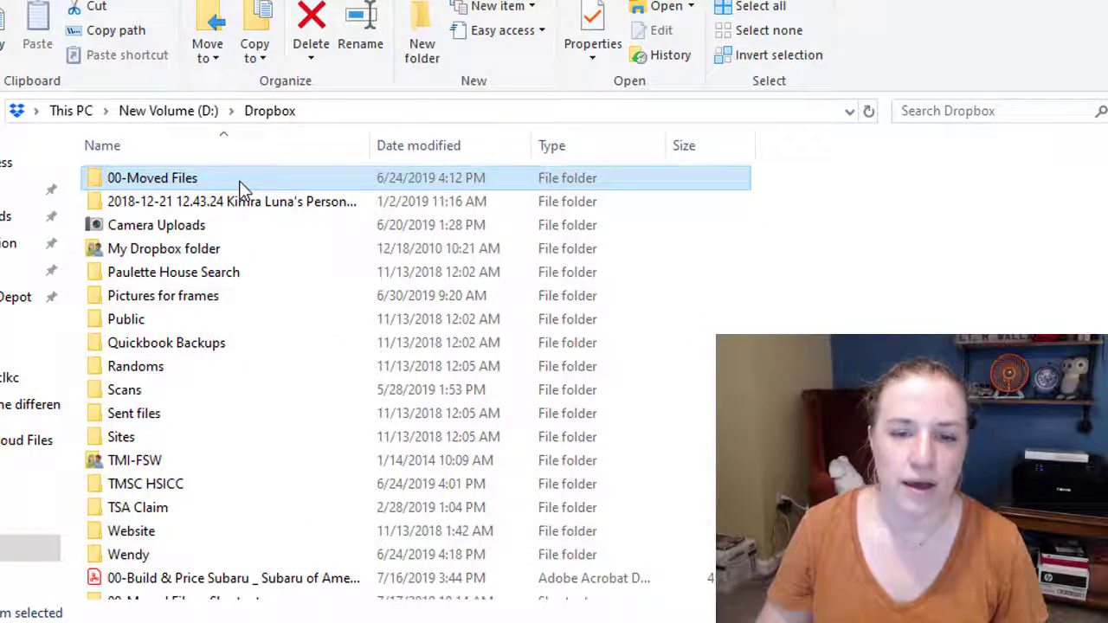
- Navigate into 00-Moved Files > Customers and bring up actions for AdobeStock_111784858_Video_HD_WM
double_click(152, 176)
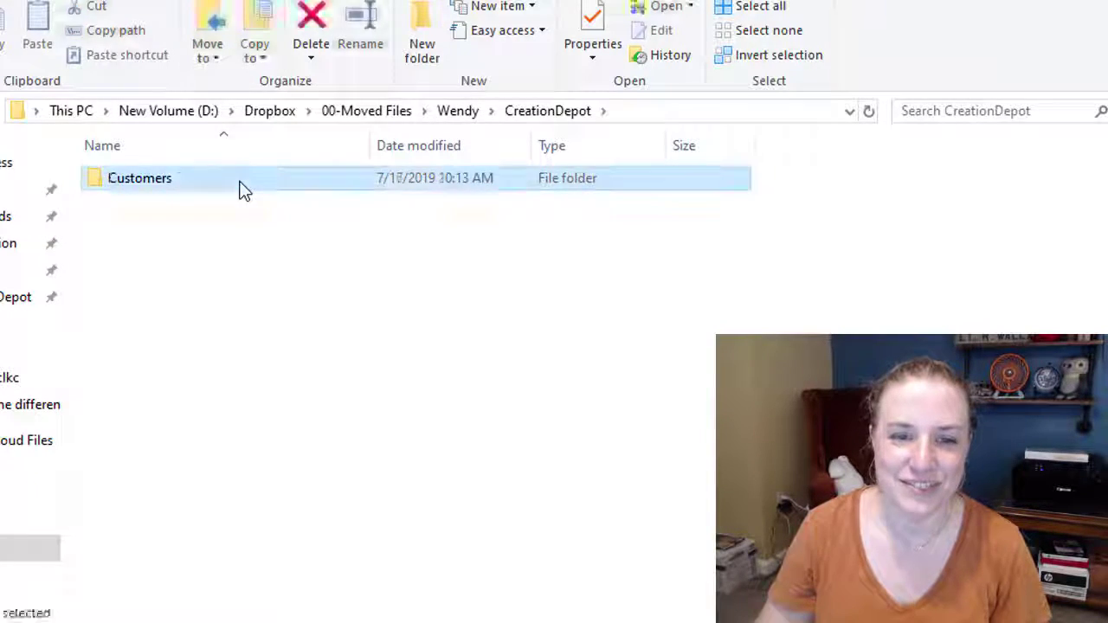
double_click(138, 177)
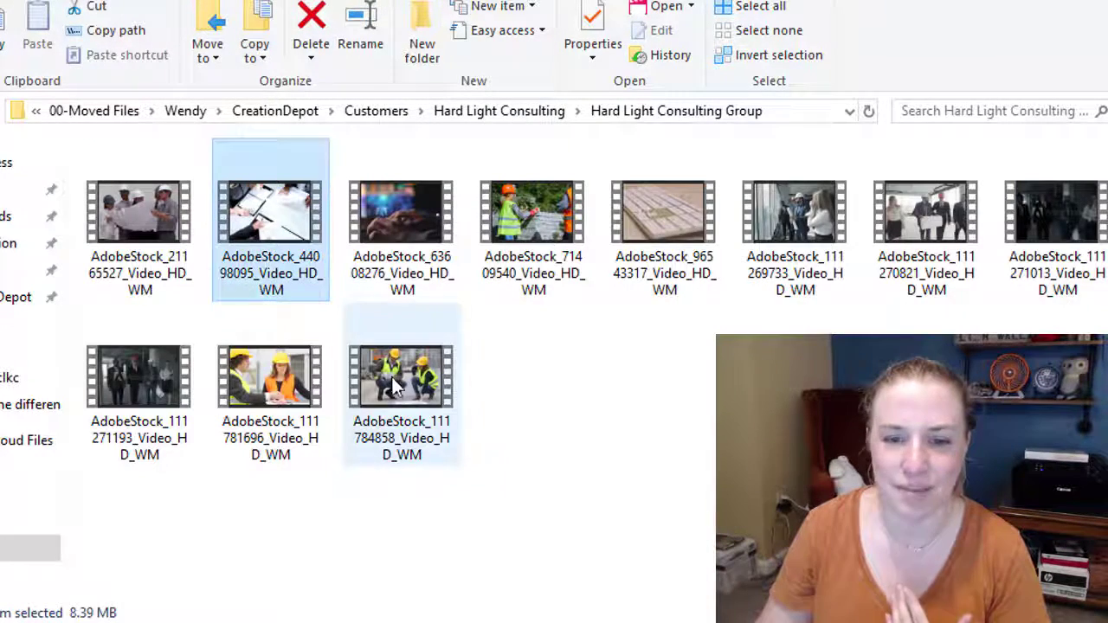
left_click(311, 26)
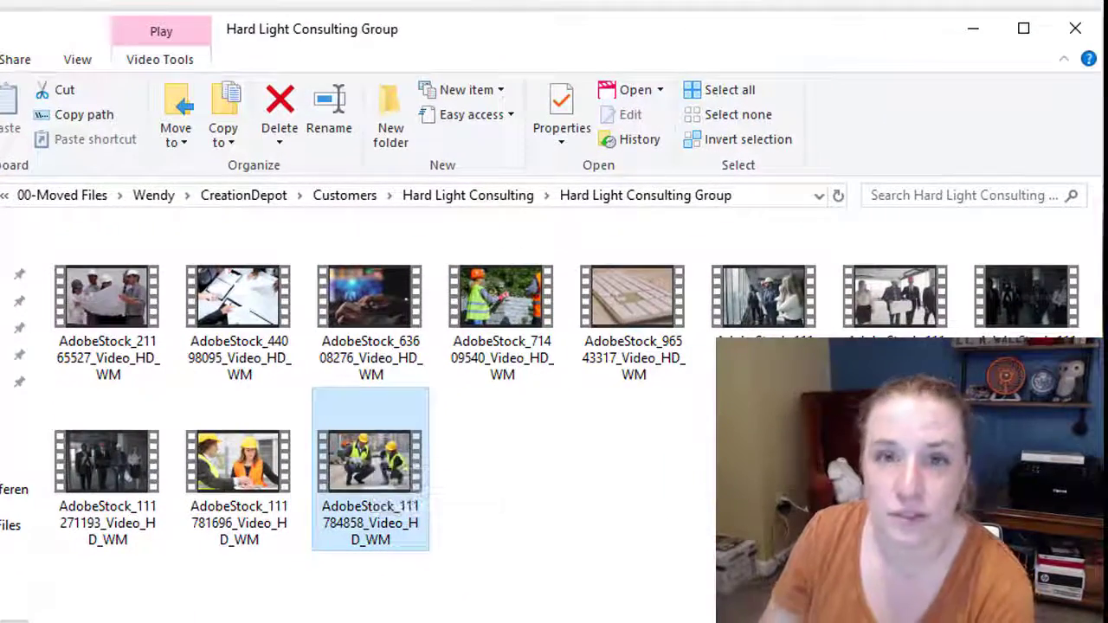
right_click(370, 459)
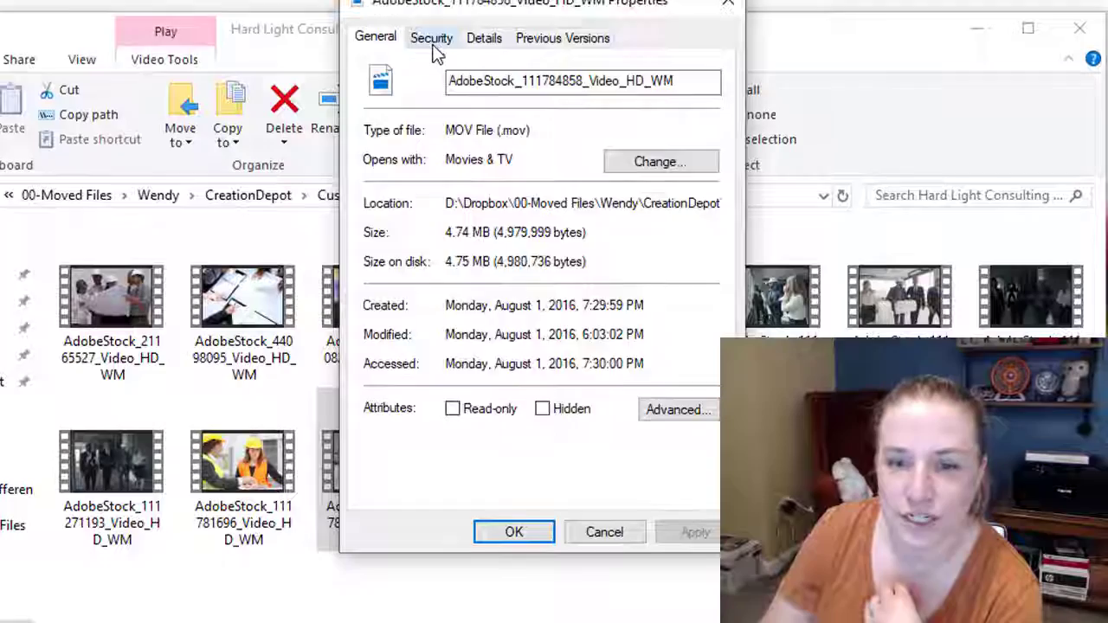
- Remove the Deny Everyone entry from AdobeStock_111784858 in Advanced Security and confirm
left_click(431, 38)
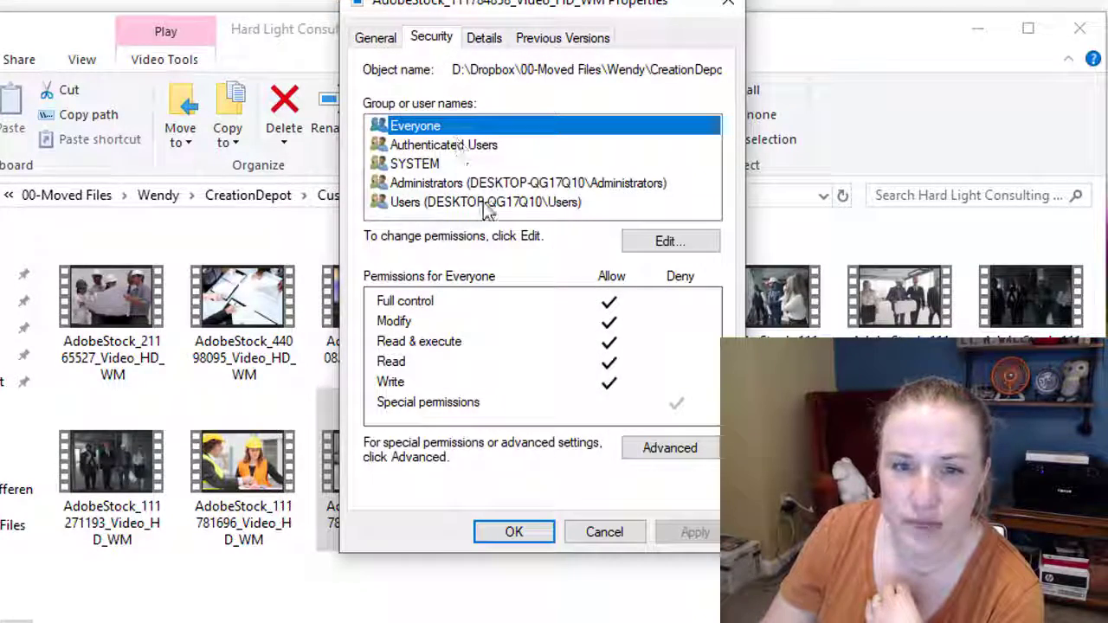
left_click(668, 447)
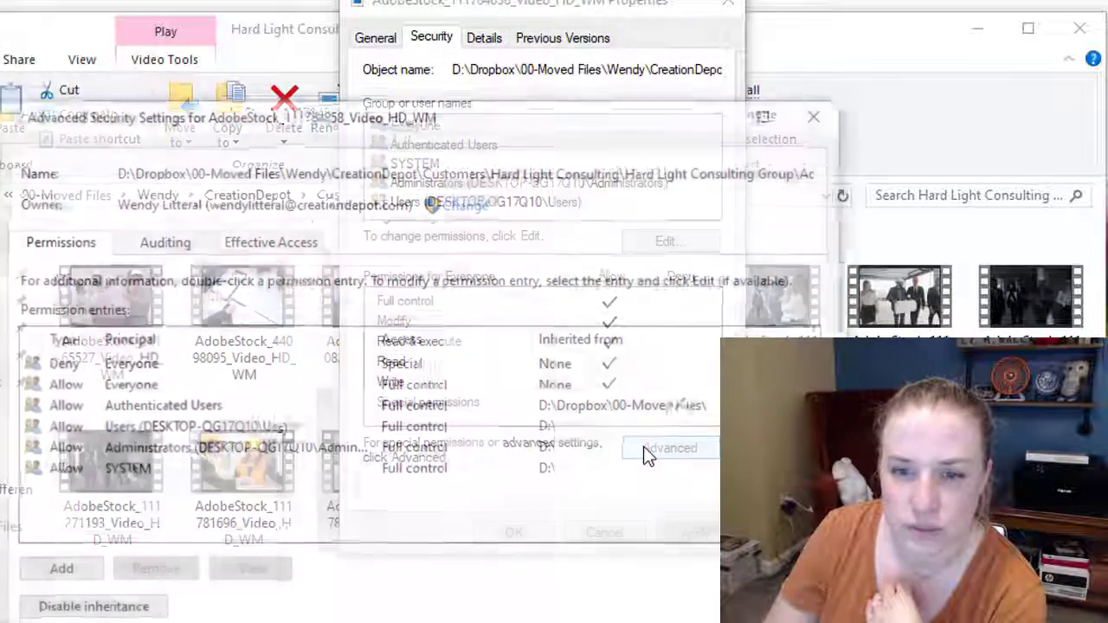
left_click(668, 447)
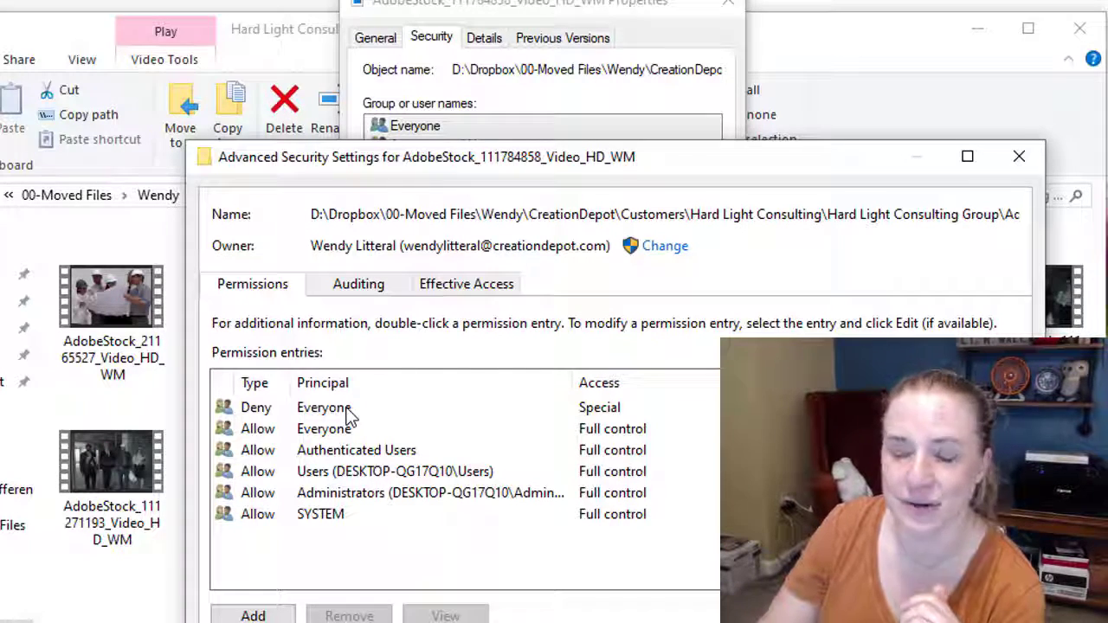
mouse_move(346, 407)
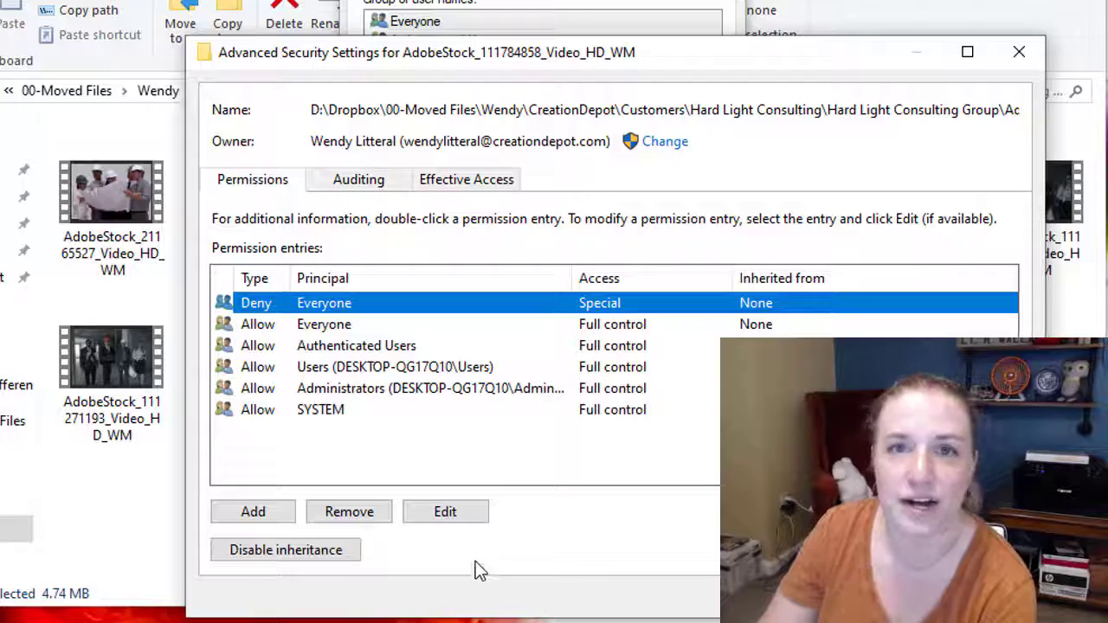
mouse_move(579, 458)
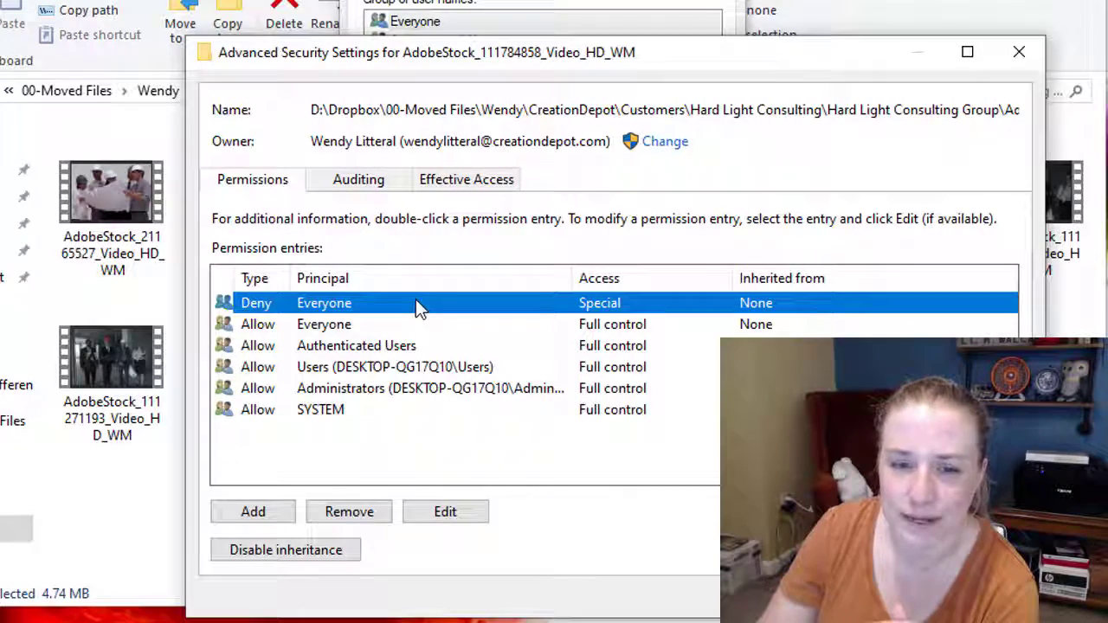
left_click(348, 512)
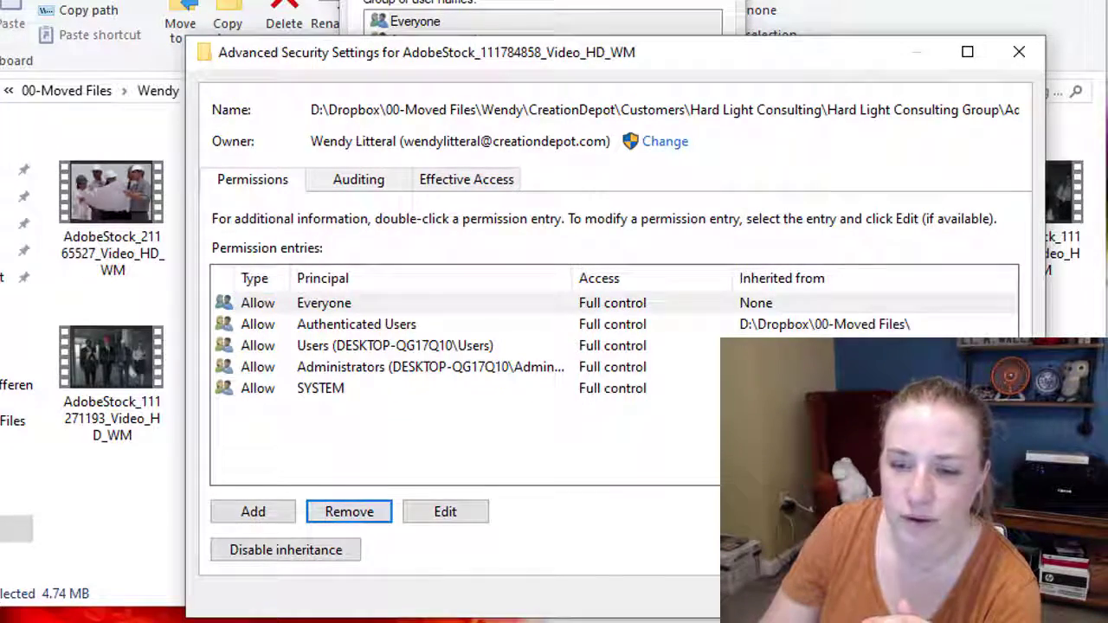
left_click(1018, 52)
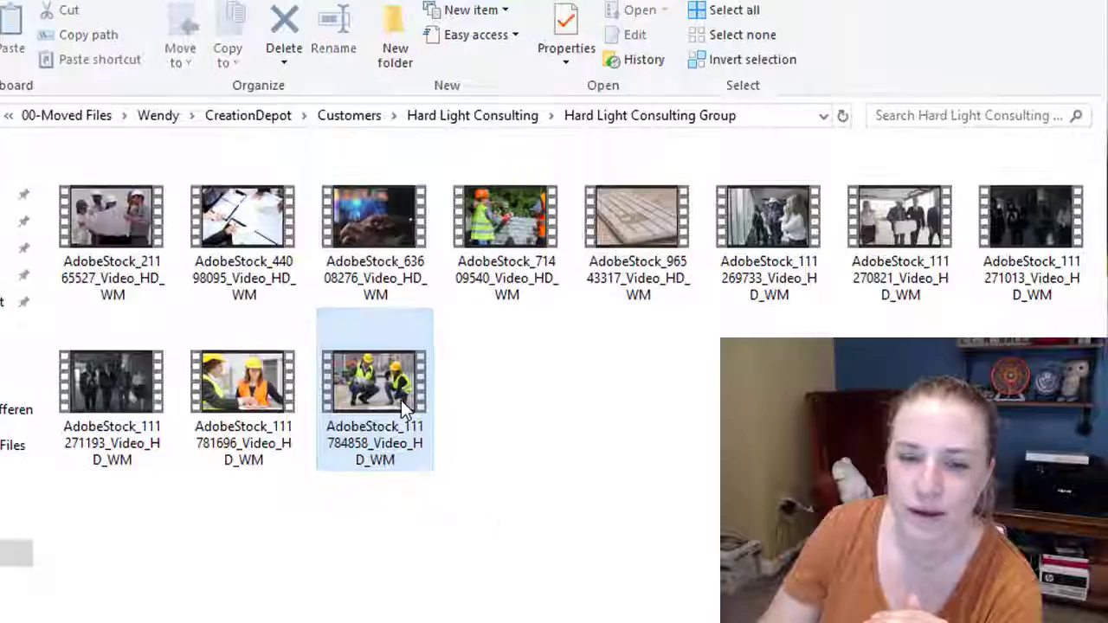
left_click(283, 52)
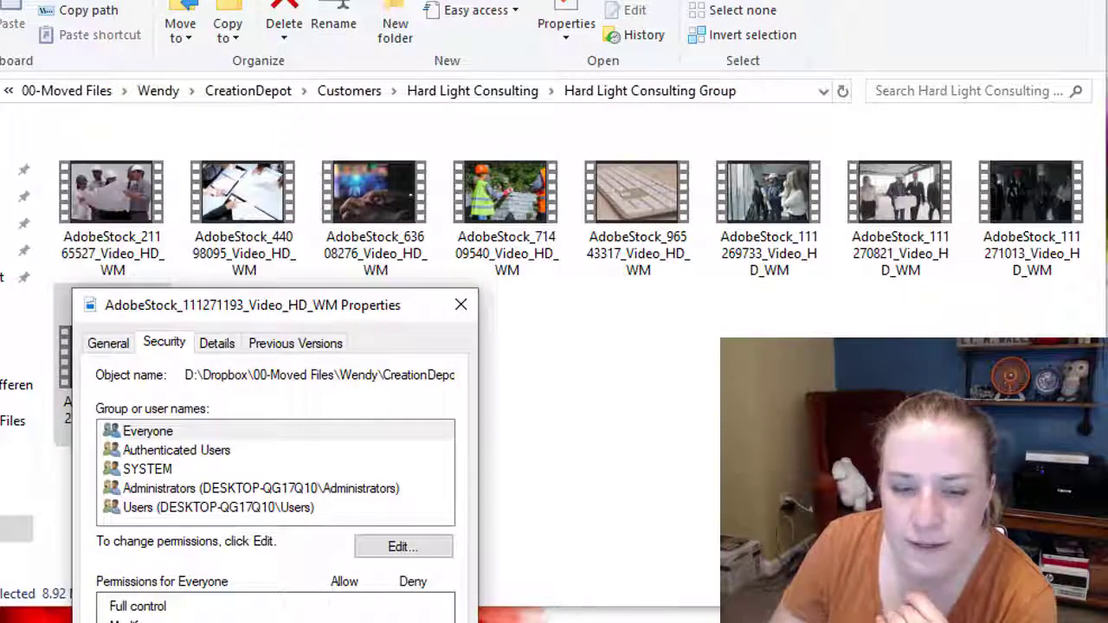
- Check Properties and advanced attributes for all selected videos, then back out
left_click(461, 304)
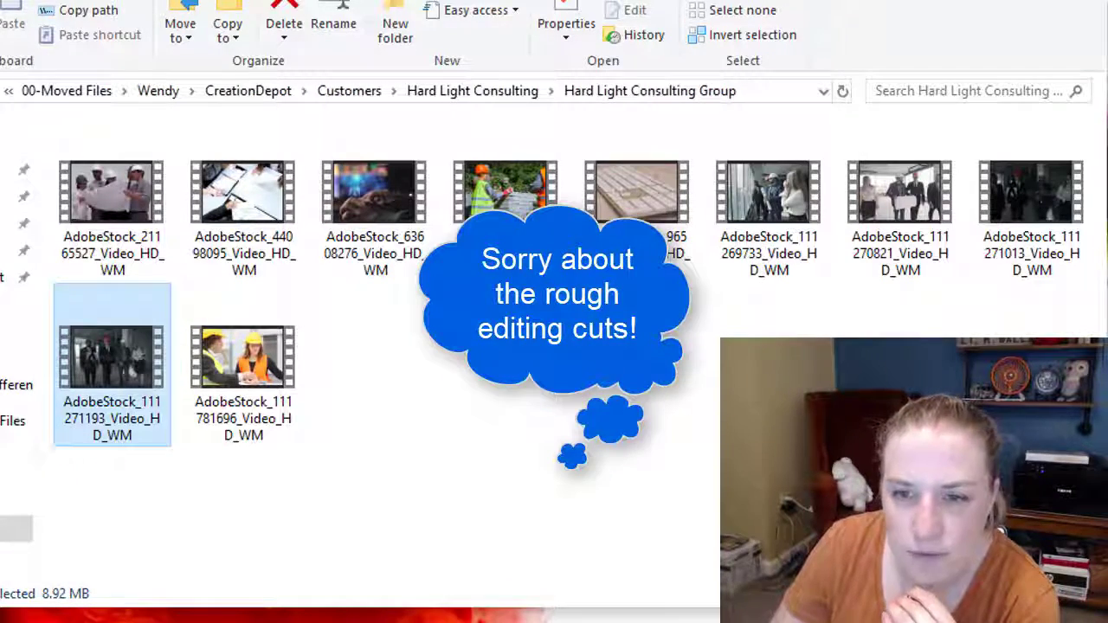
right_click(374, 199)
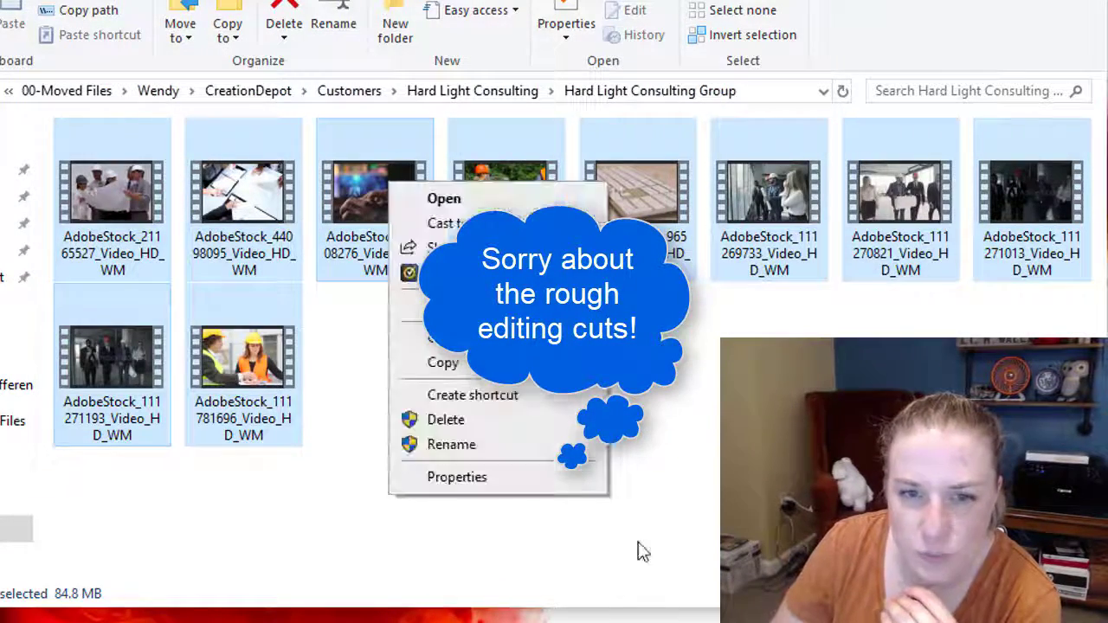
left_click(457, 478)
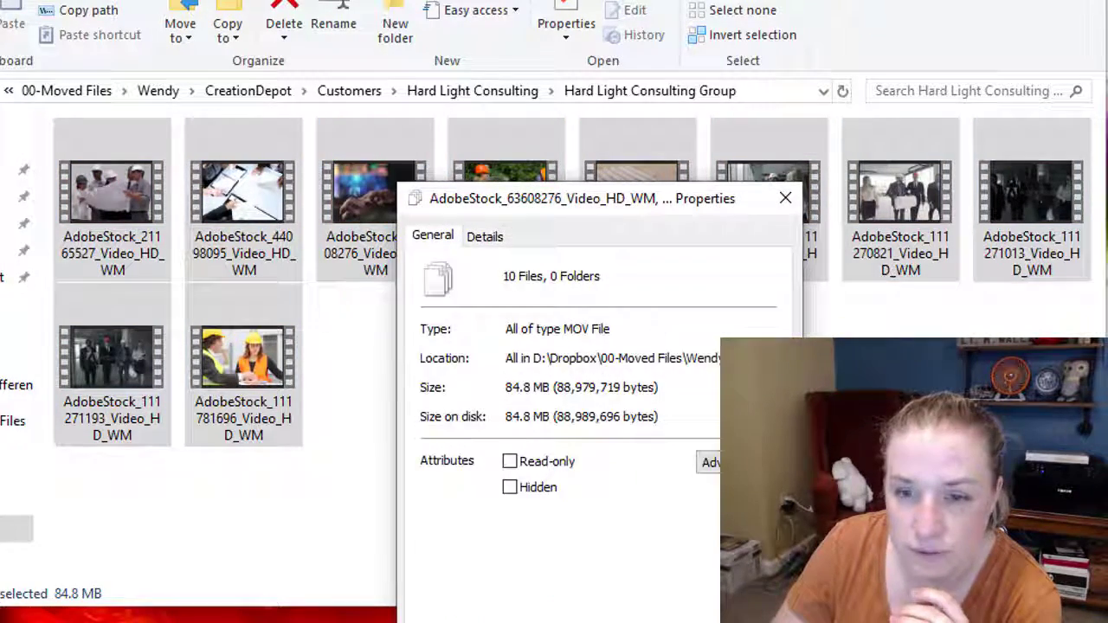
left_click(711, 460)
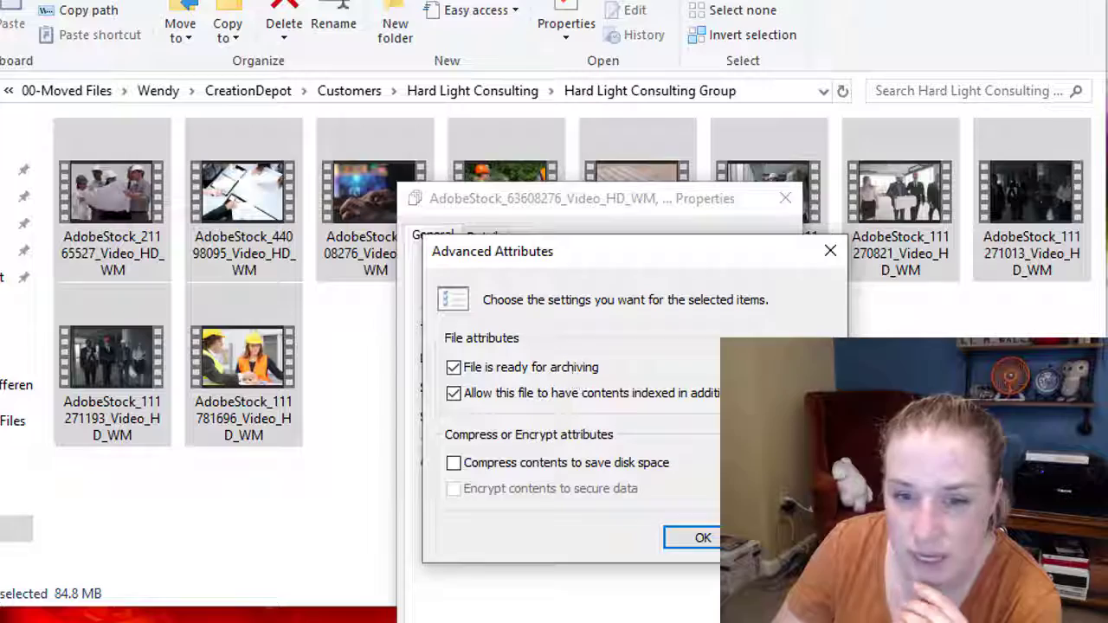
left_click(703, 536)
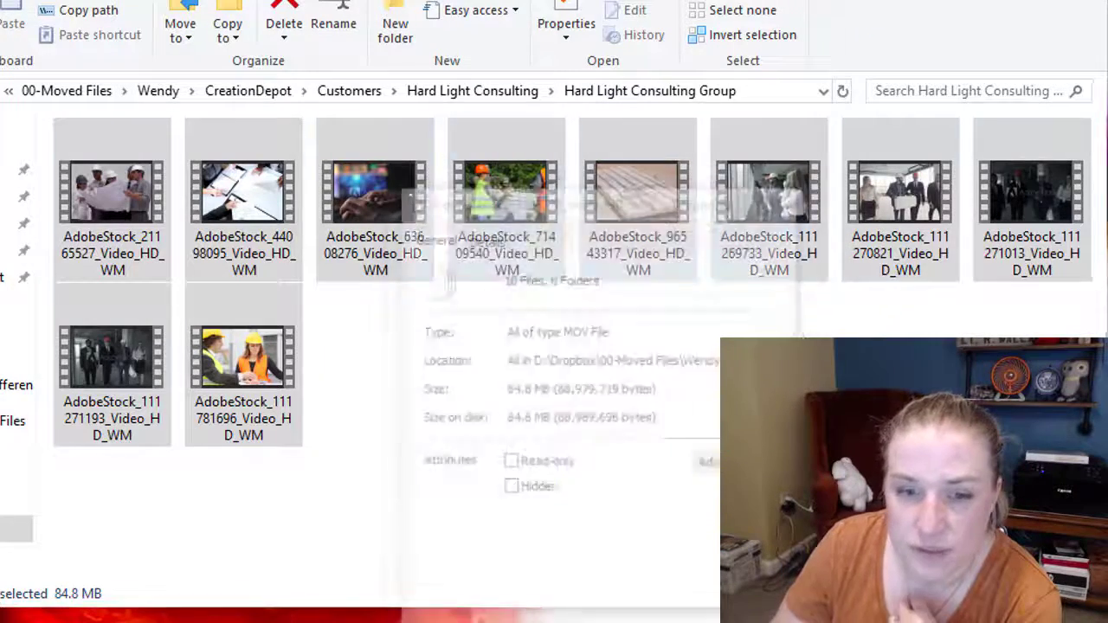
- Remove the Deny Everyone entry from AdobeStock_111271013 via Security > Advanced and close Properties
right_click(1031, 191)
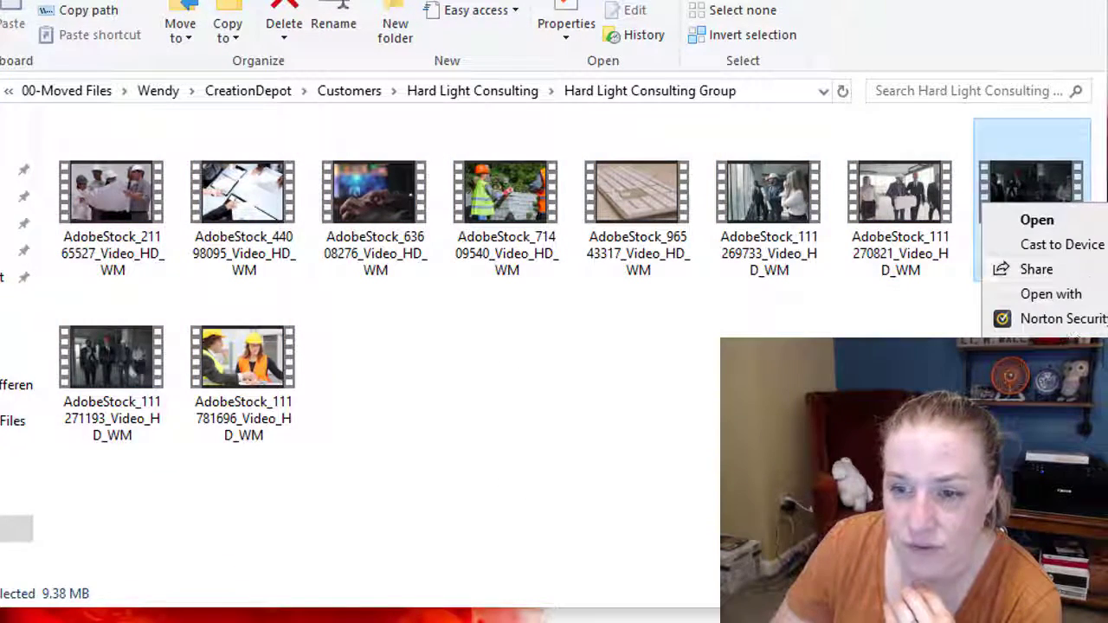
left_click(1035, 218)
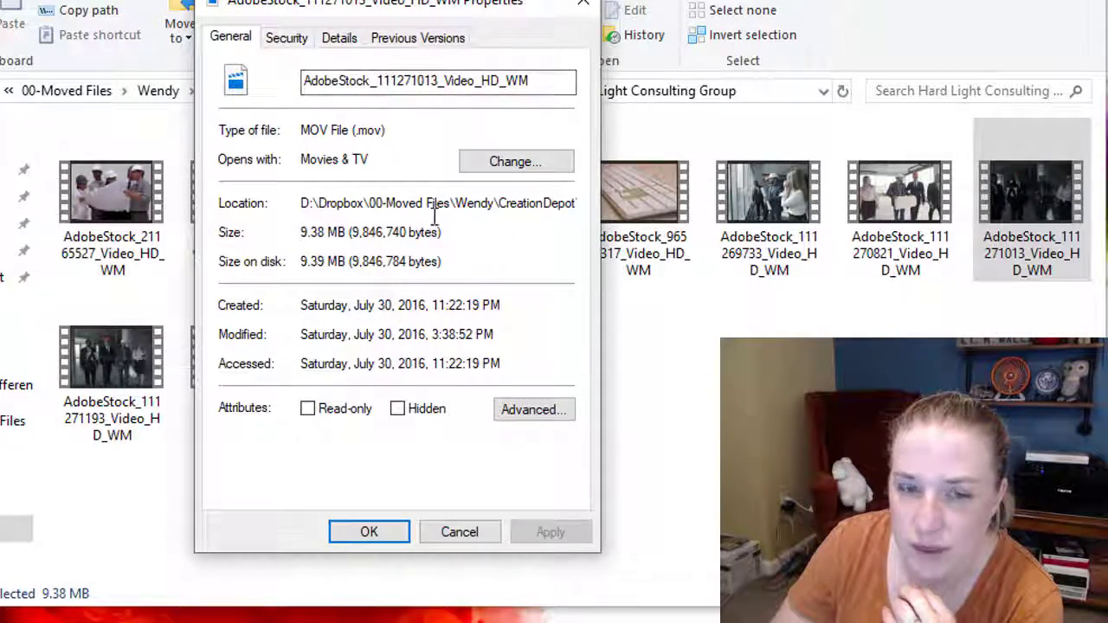
left_click(287, 39)
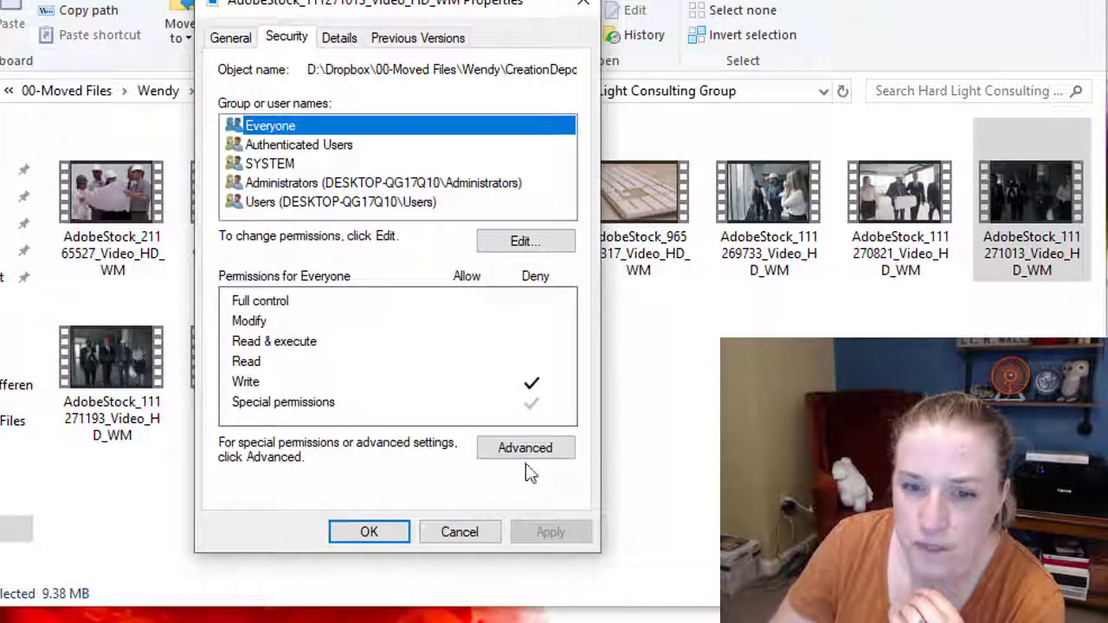
mouse_move(328, 208)
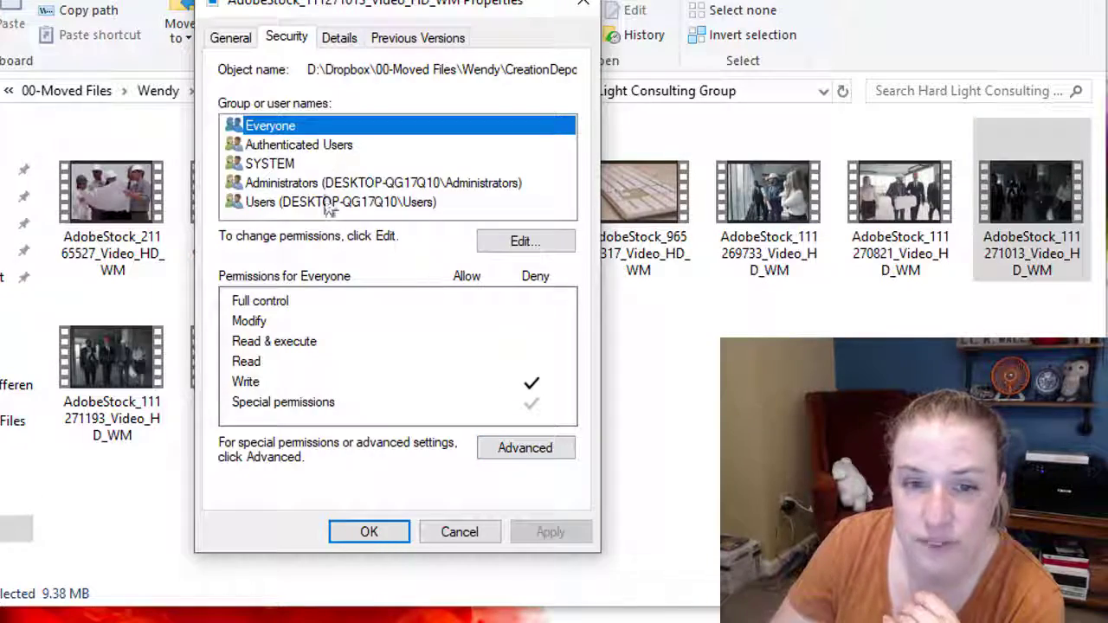
left_click(524, 446)
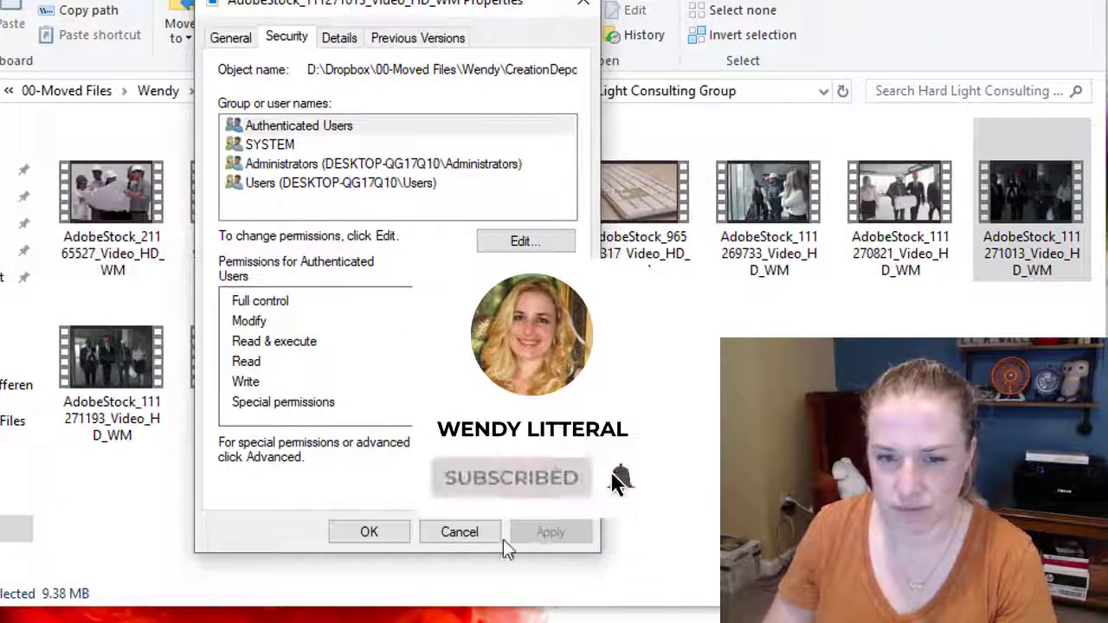
left_click(459, 531)
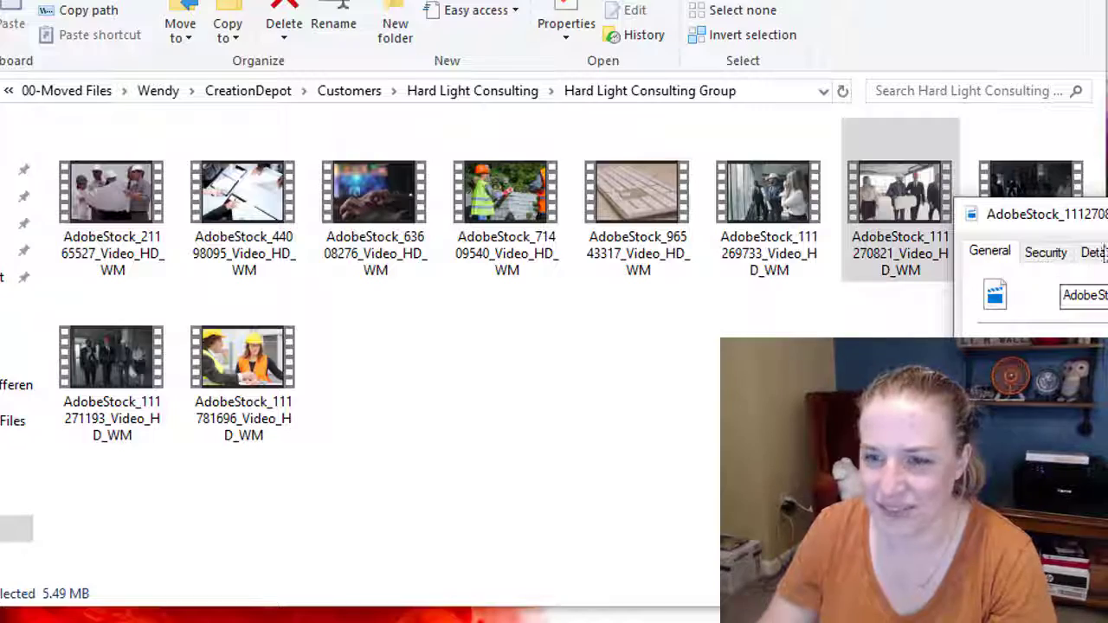
- Remove the Deny Everyone entry from AdobeStock_111270821 in Advanced Security and close Properties
left_click(395, 17)
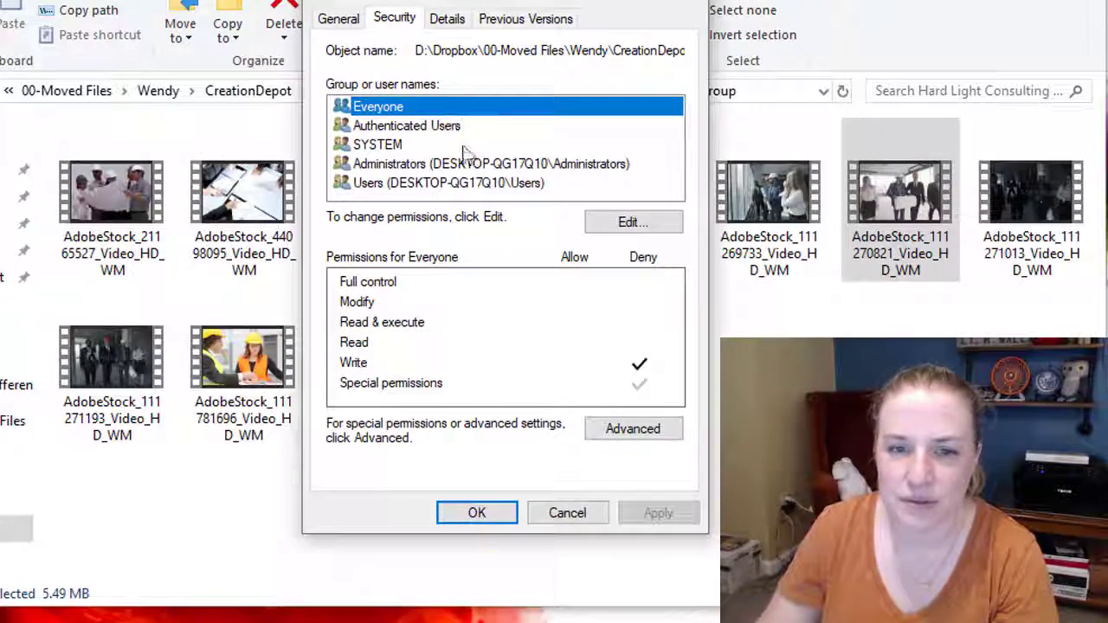
left_click(632, 430)
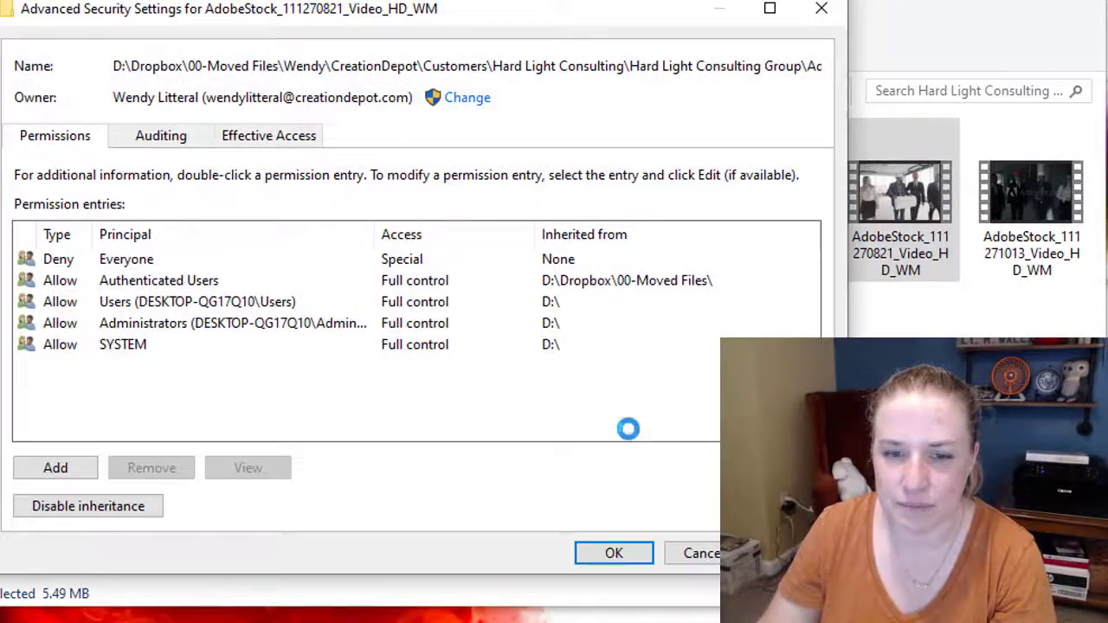
left_click(126, 260)
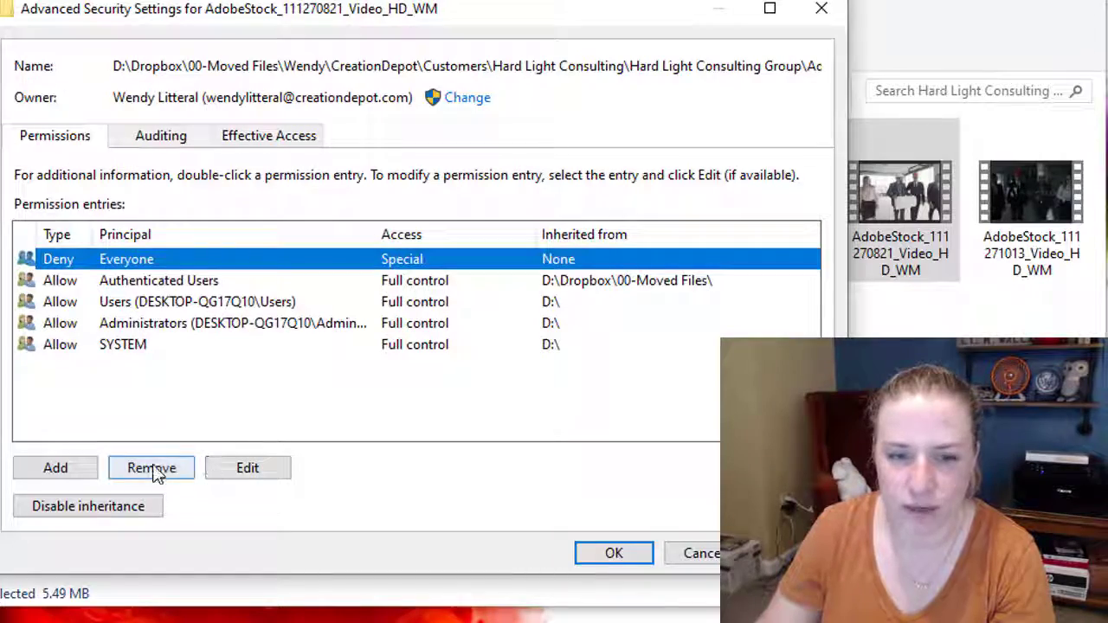
left_click(613, 554)
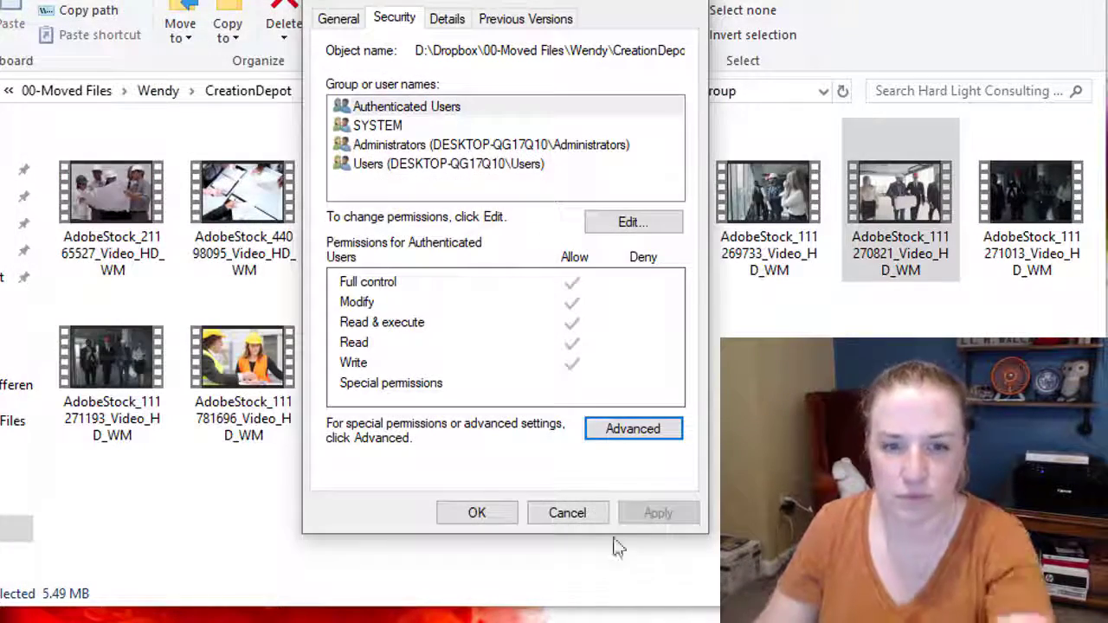
left_click(568, 512)
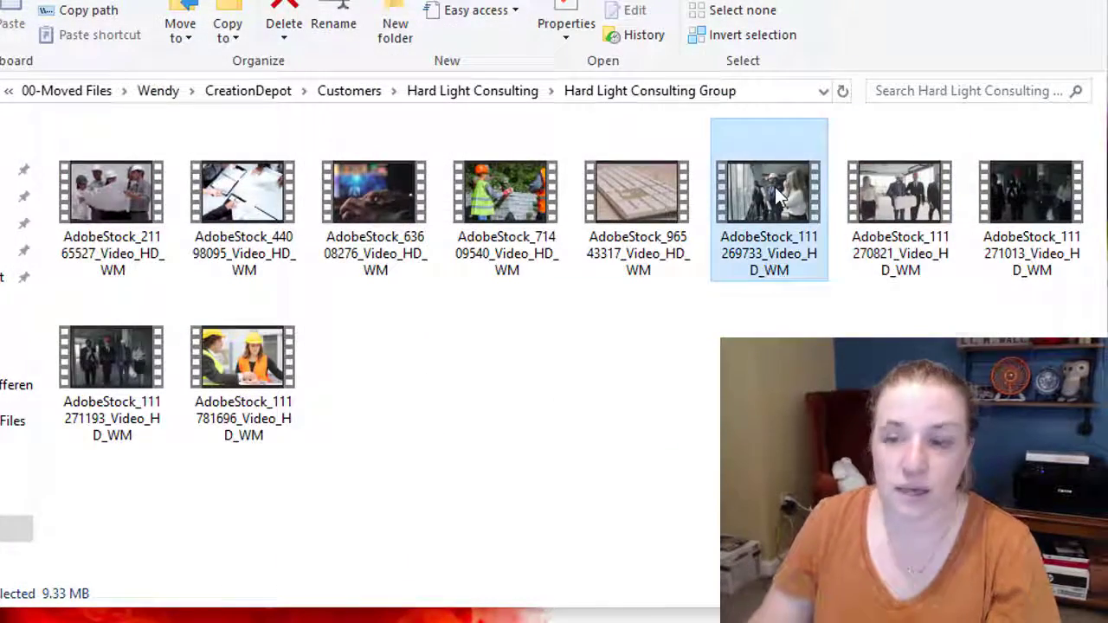
- Remove the Deny Everyone entry from AdobeStock_111269733 in Advanced Security and close Properties
left_click(566, 24)
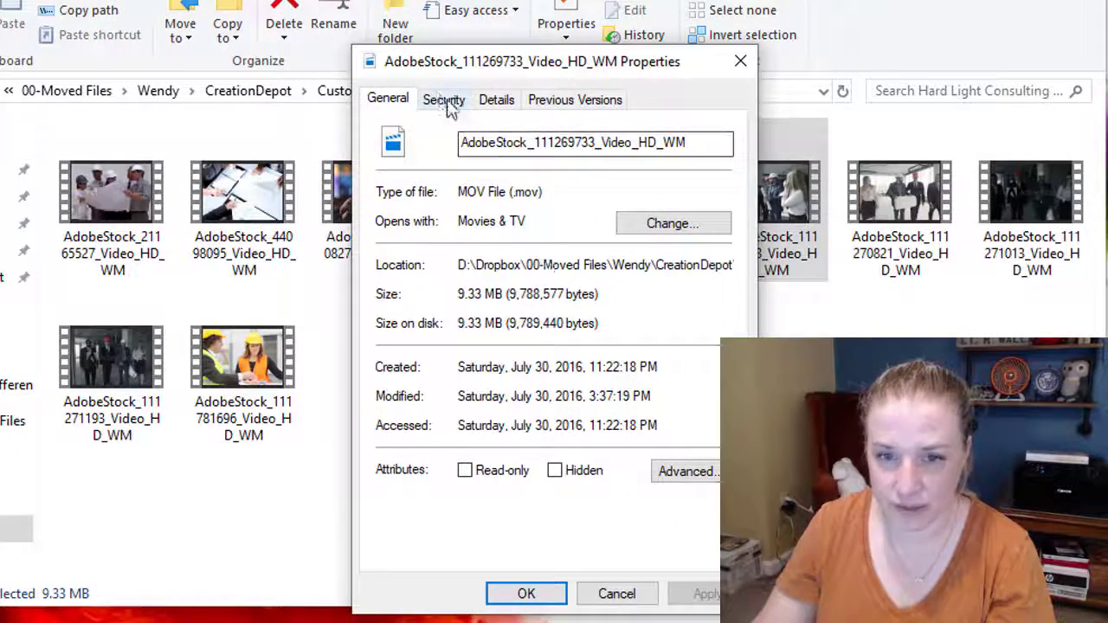
left_click(443, 98)
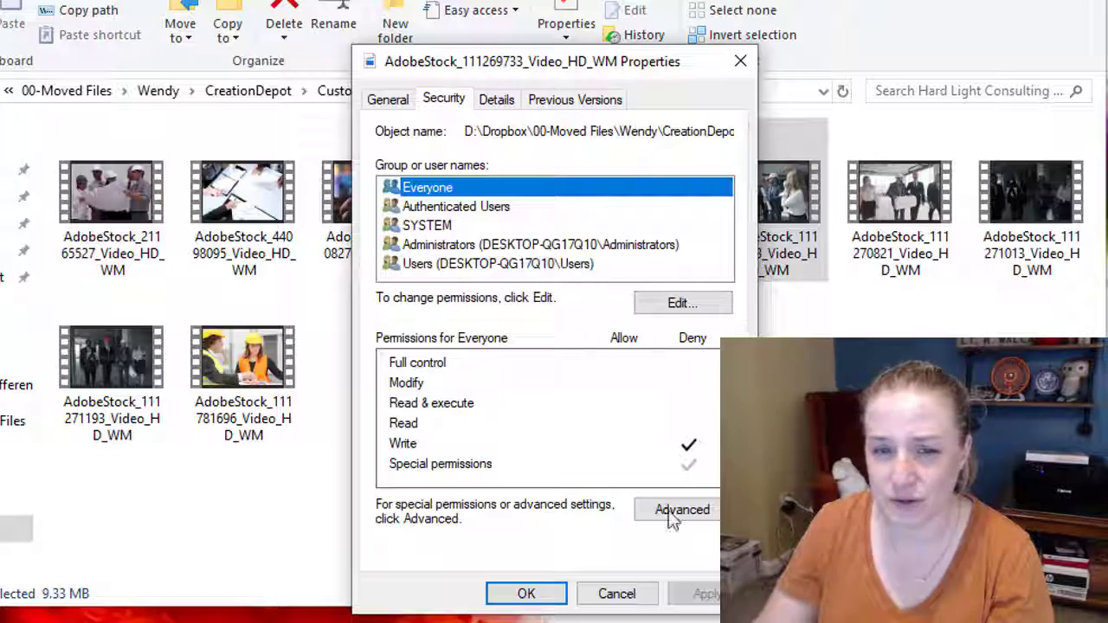
left_click(682, 509)
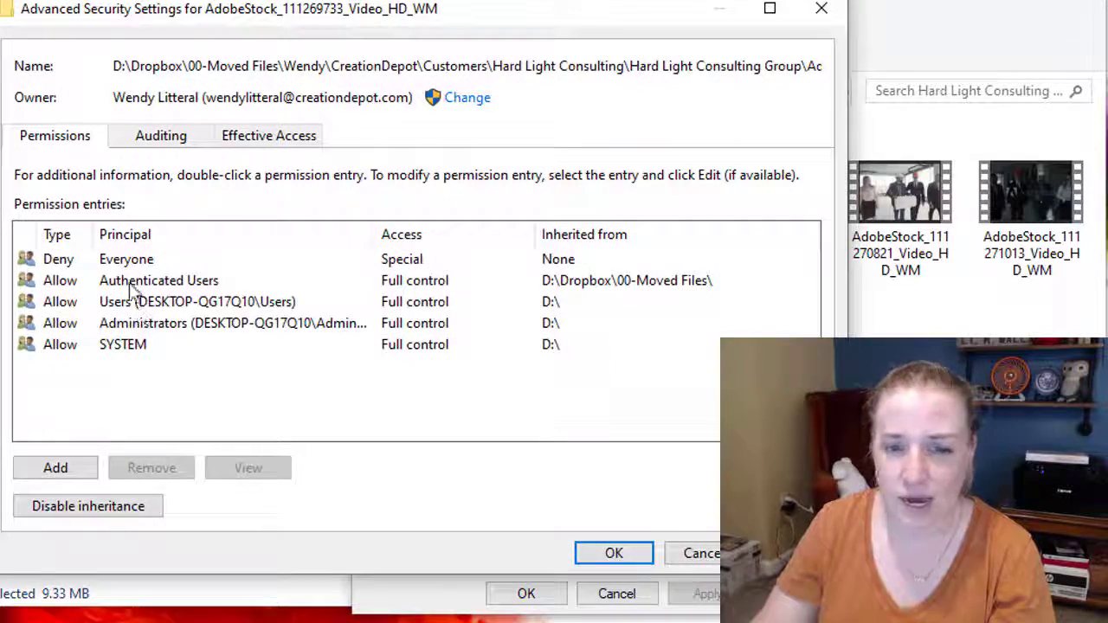
left_click(127, 260)
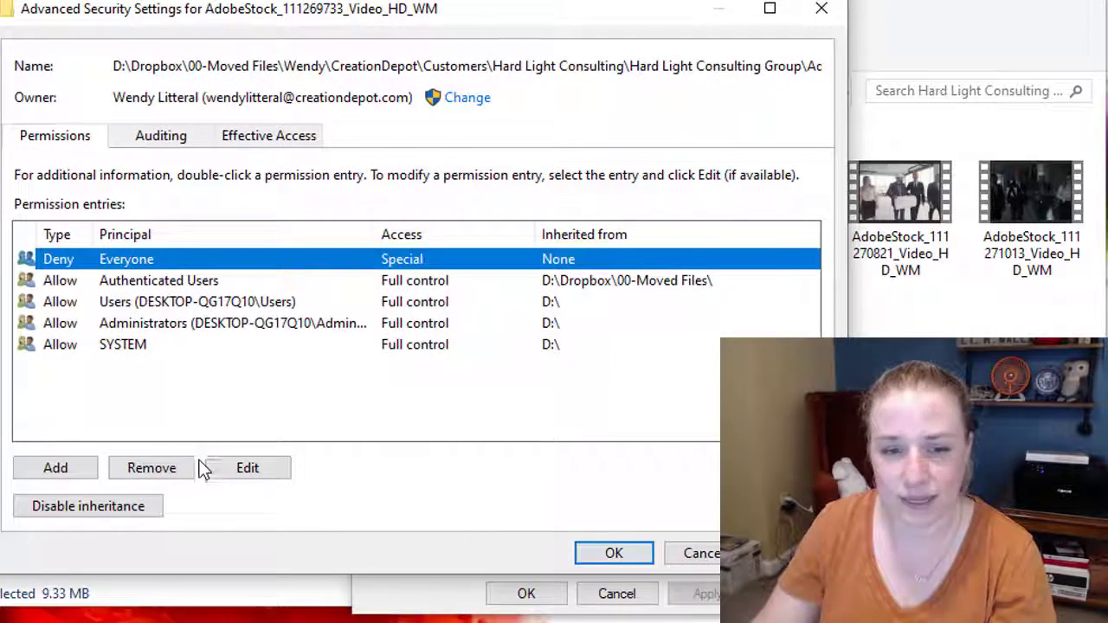
left_click(612, 554)
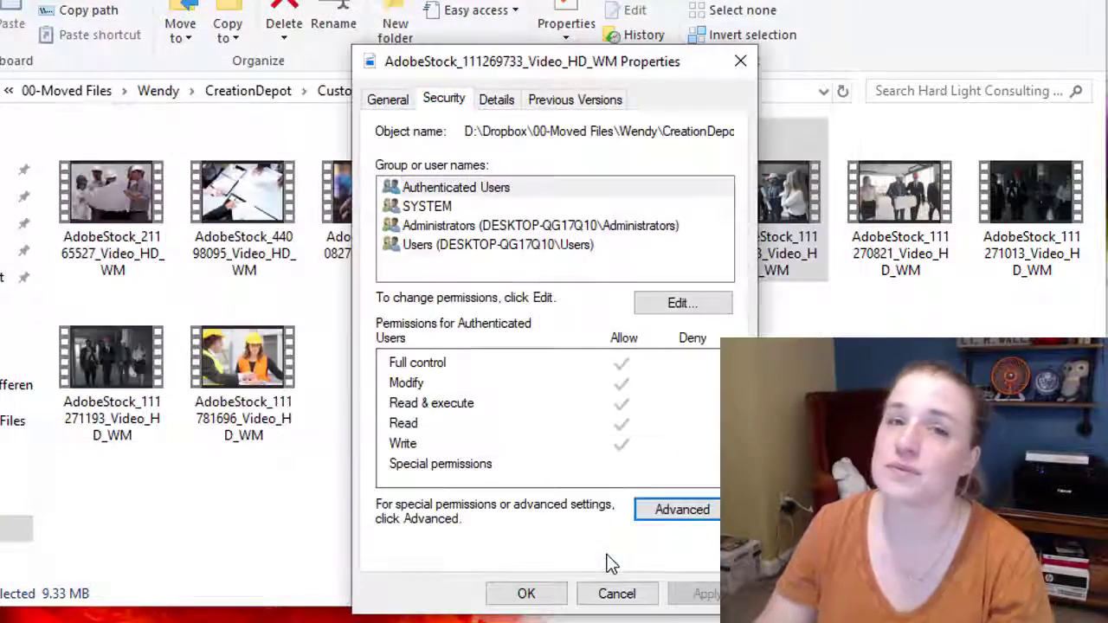
left_click(526, 594)
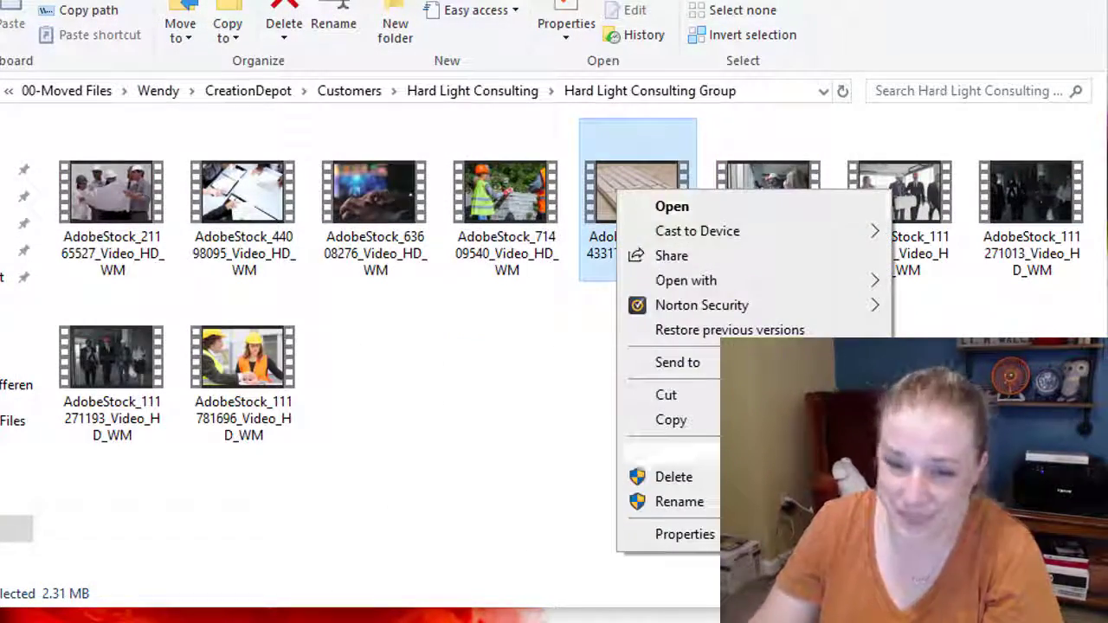
- Remove the Deny Everyone entry from AdobeStock_96543317 and confirm
left_click(686, 533)
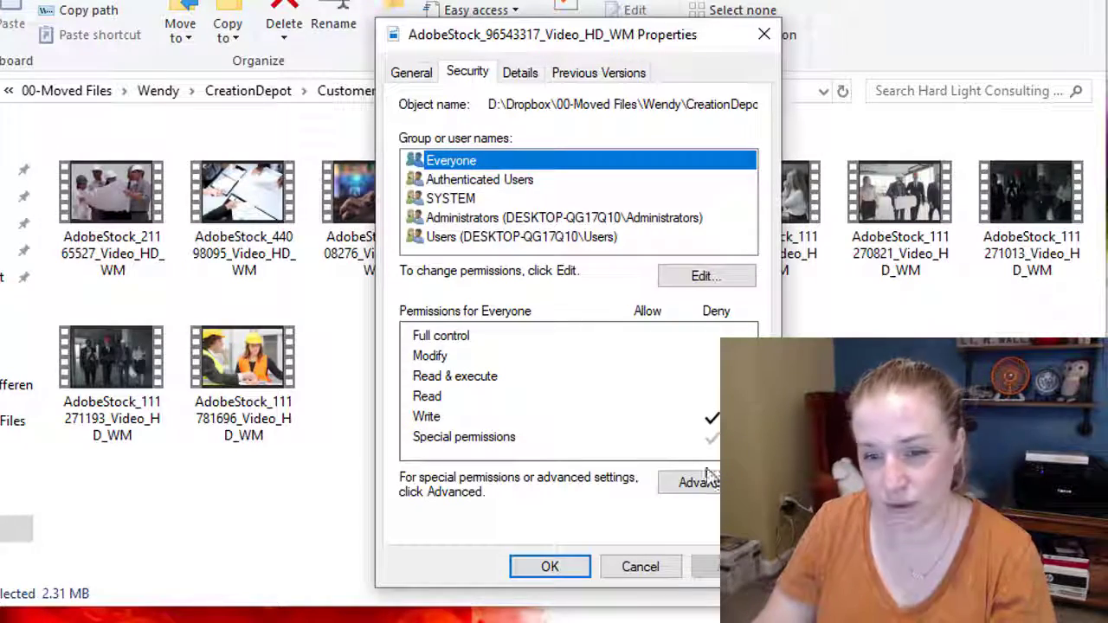
left_click(696, 481)
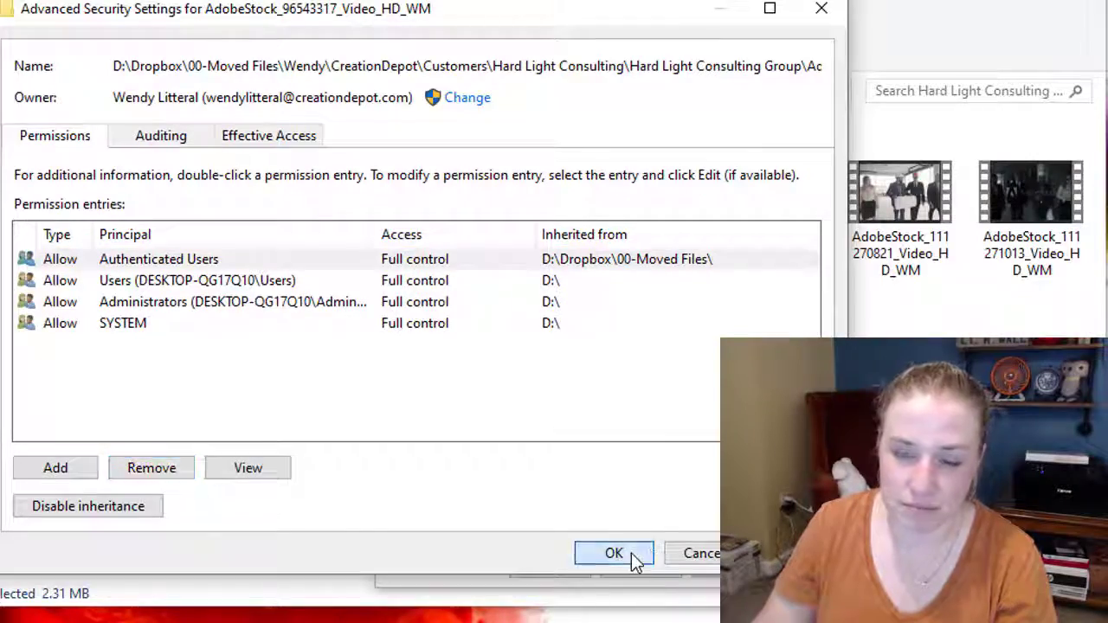
left_click(612, 554)
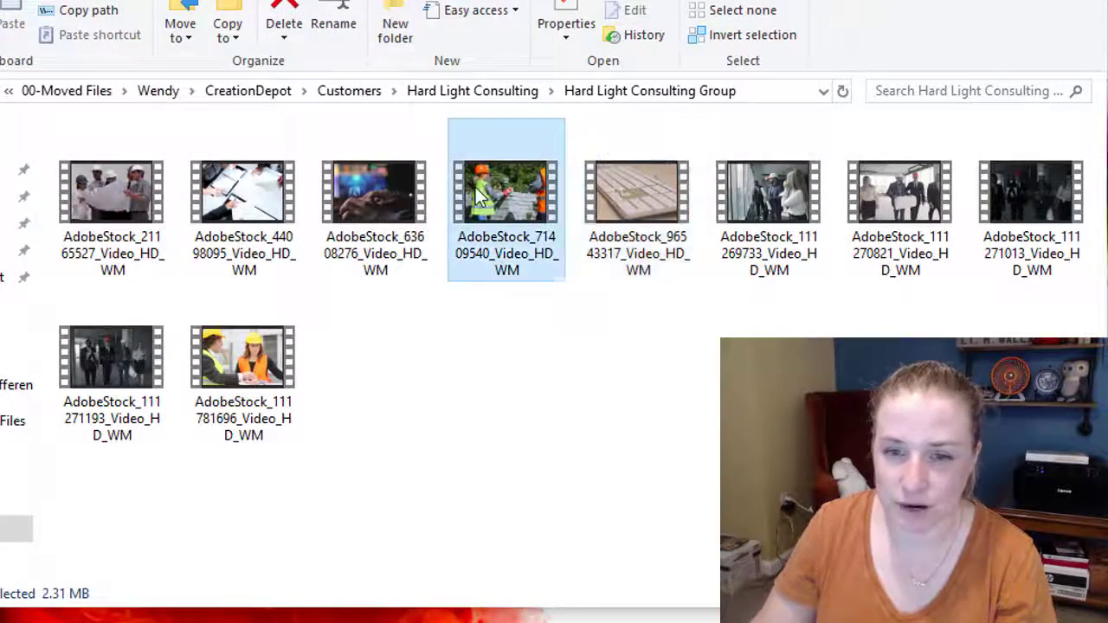
- Remove the Deny Everyone entry from AdobeStock_71409540 and confirm
left_click(566, 24)
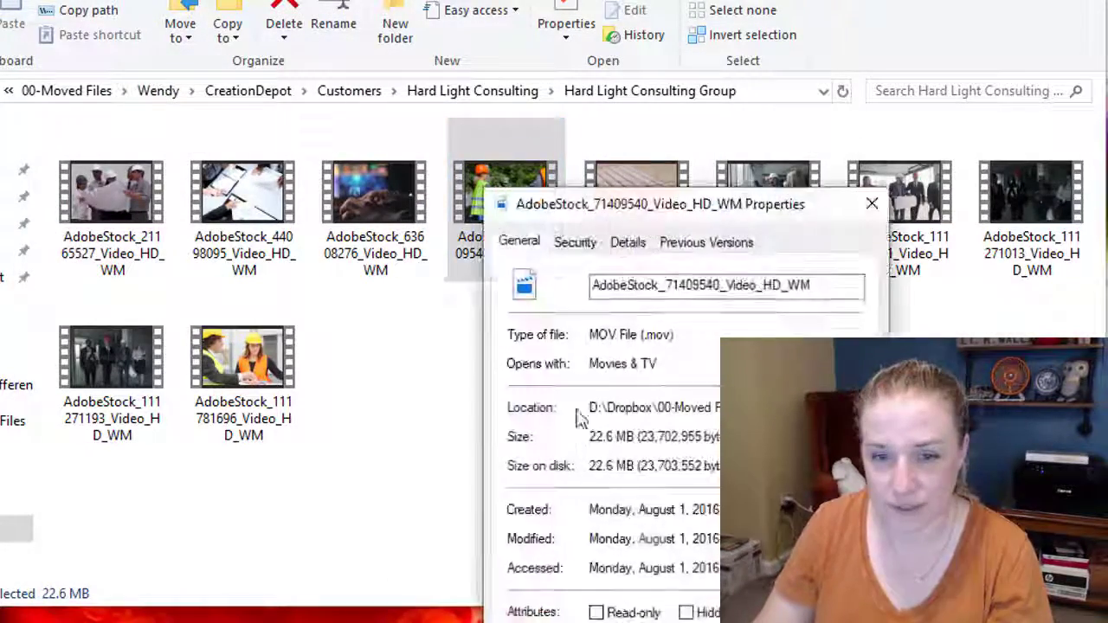
left_click(575, 242)
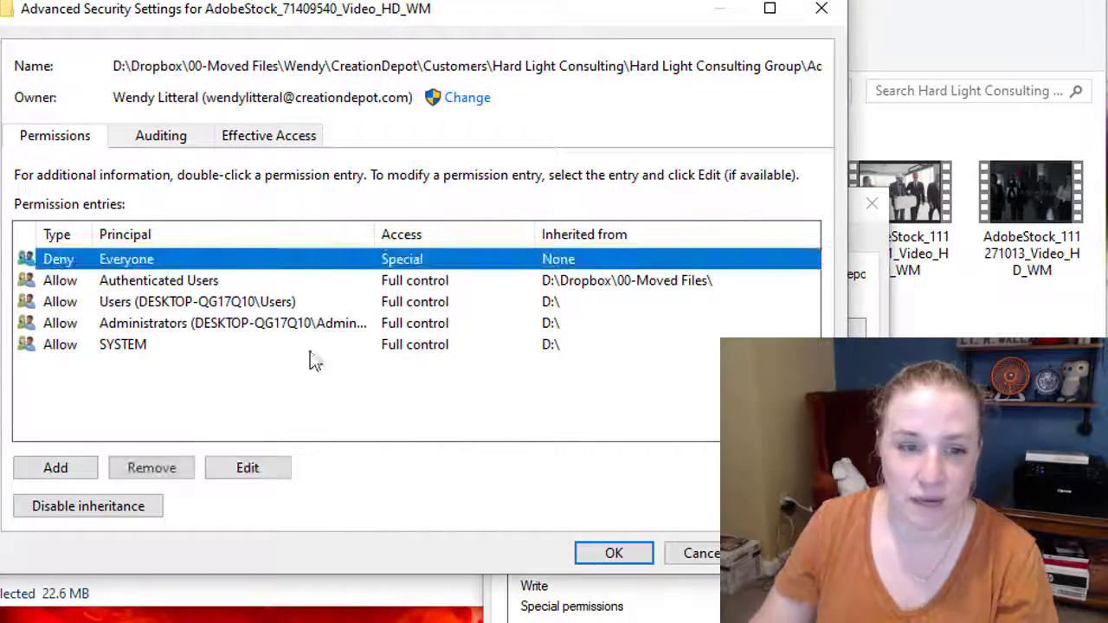
left_click(151, 467)
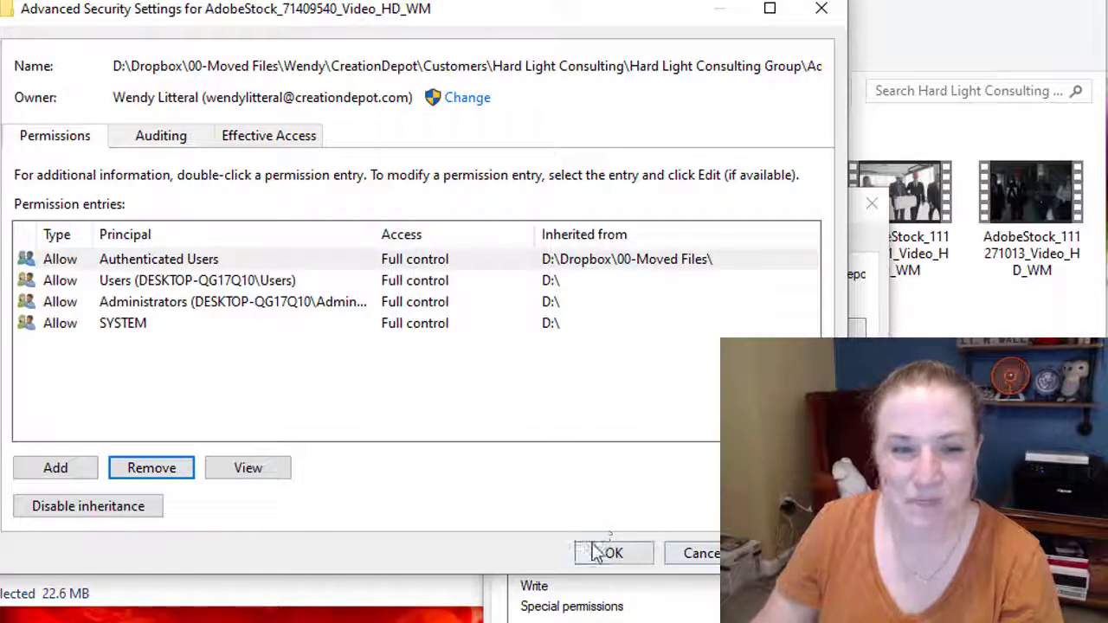
left_click(611, 554)
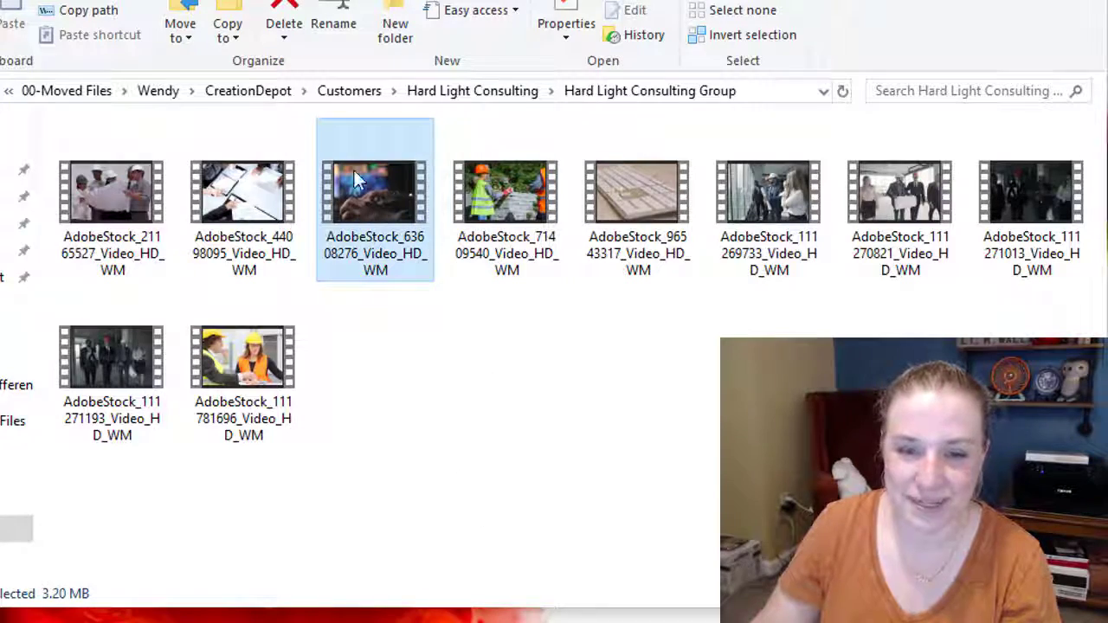
- Show AdobeStock_63608276's Security permissions, where Everyone is denied write
left_click(566, 24)
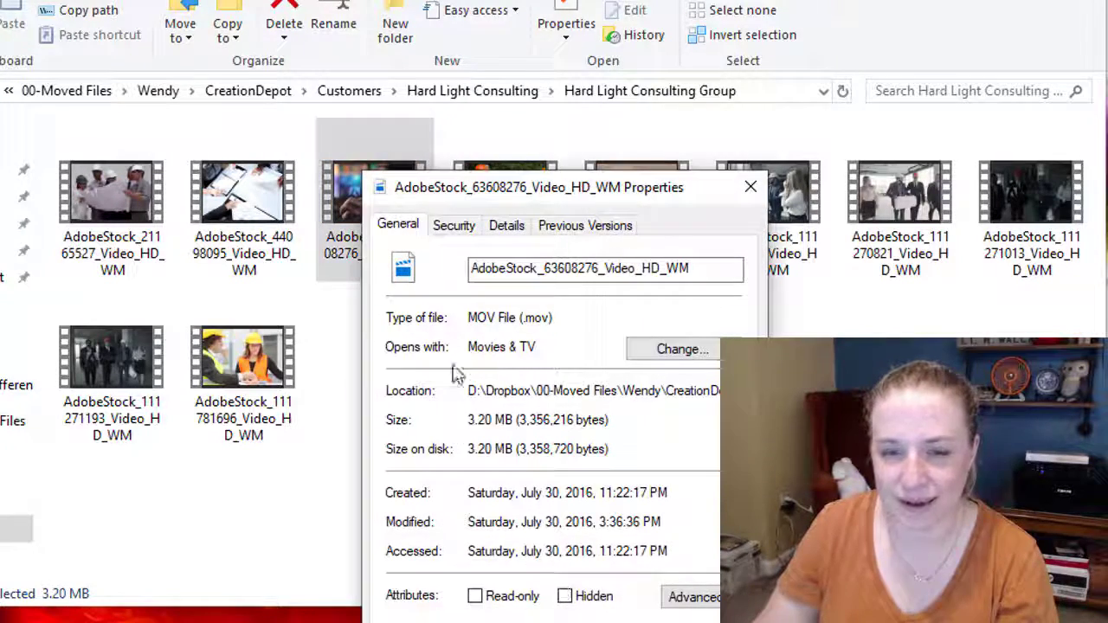
left_click(453, 225)
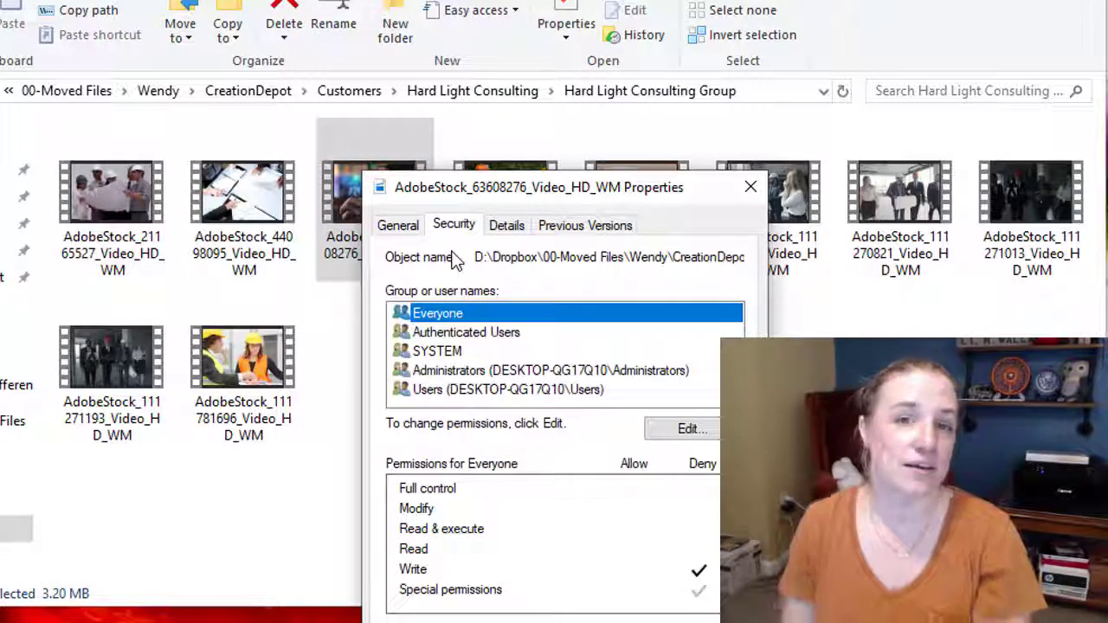